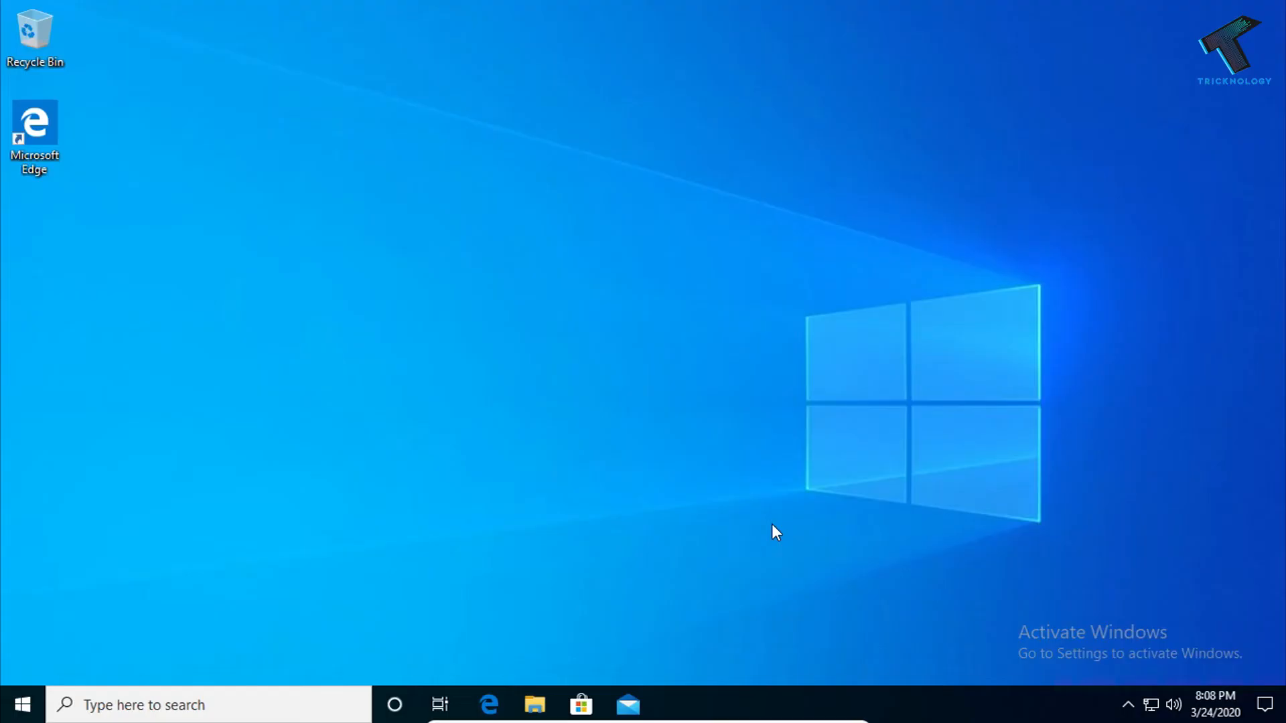
mouse_move(20, 706)
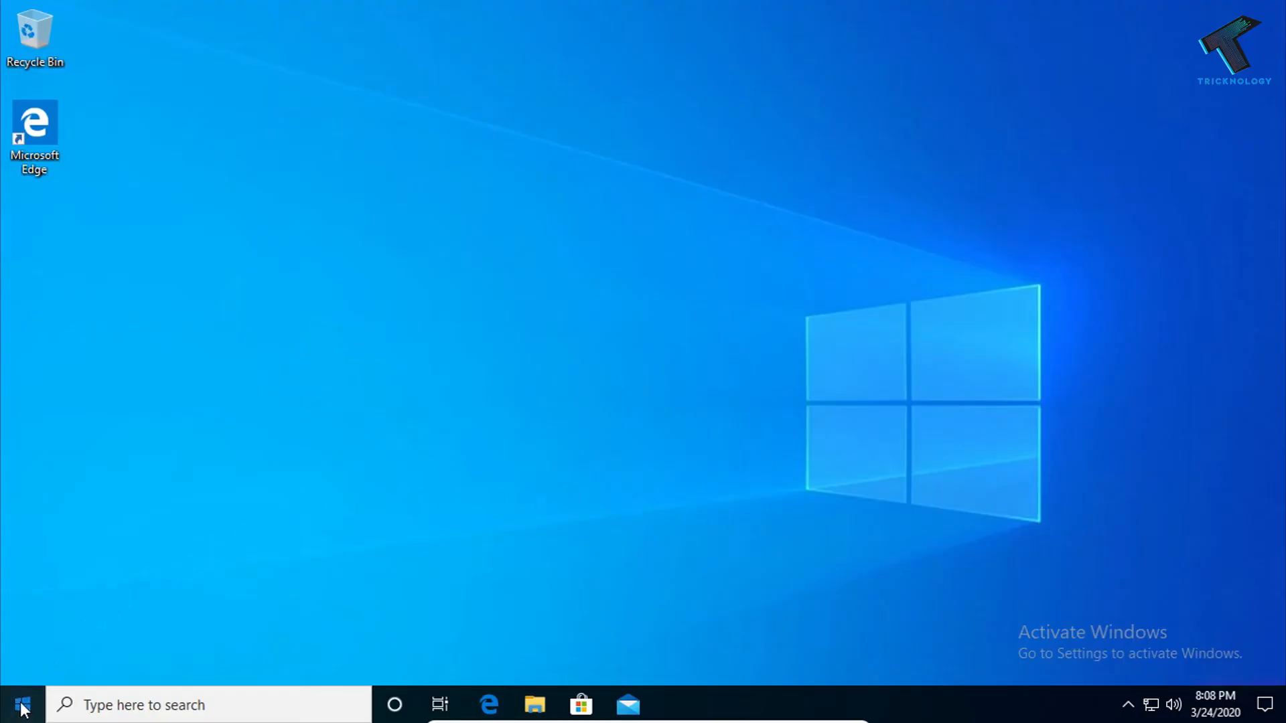
Step: Search the Start menu for 'control panel' so Control Panel shows as the best match
click(16, 706)
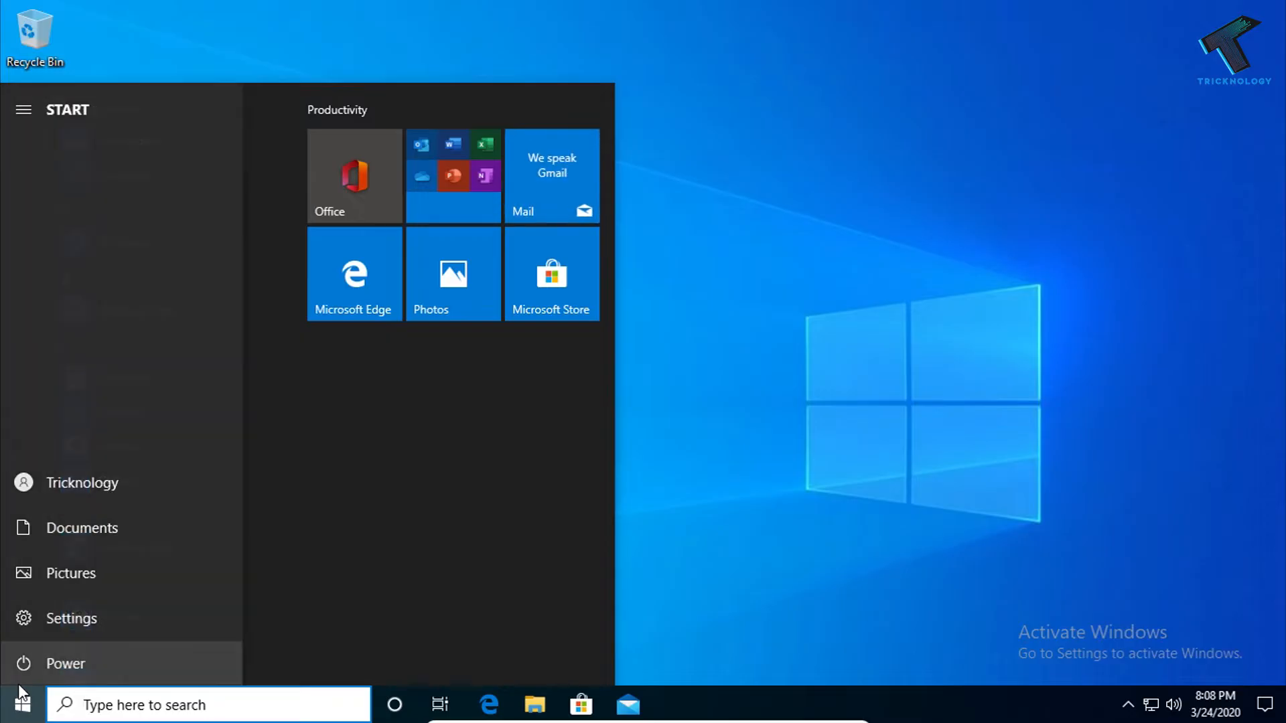
text(control a)
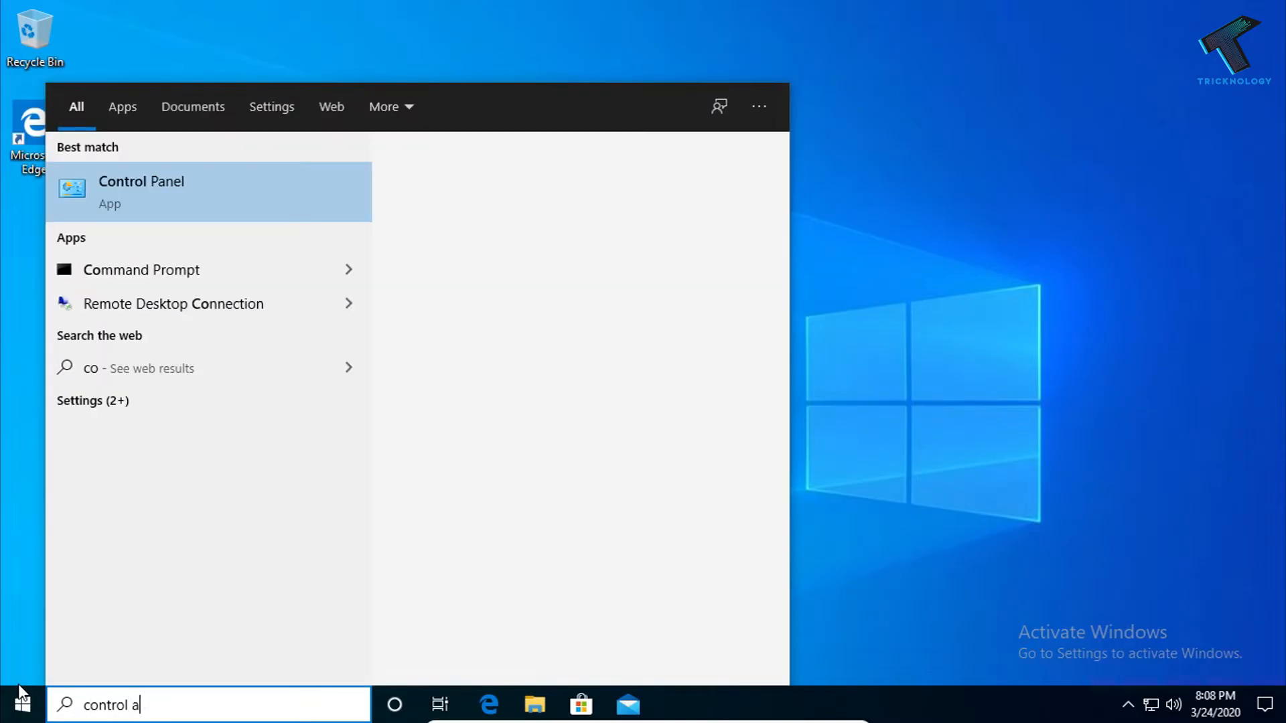
text(nel)
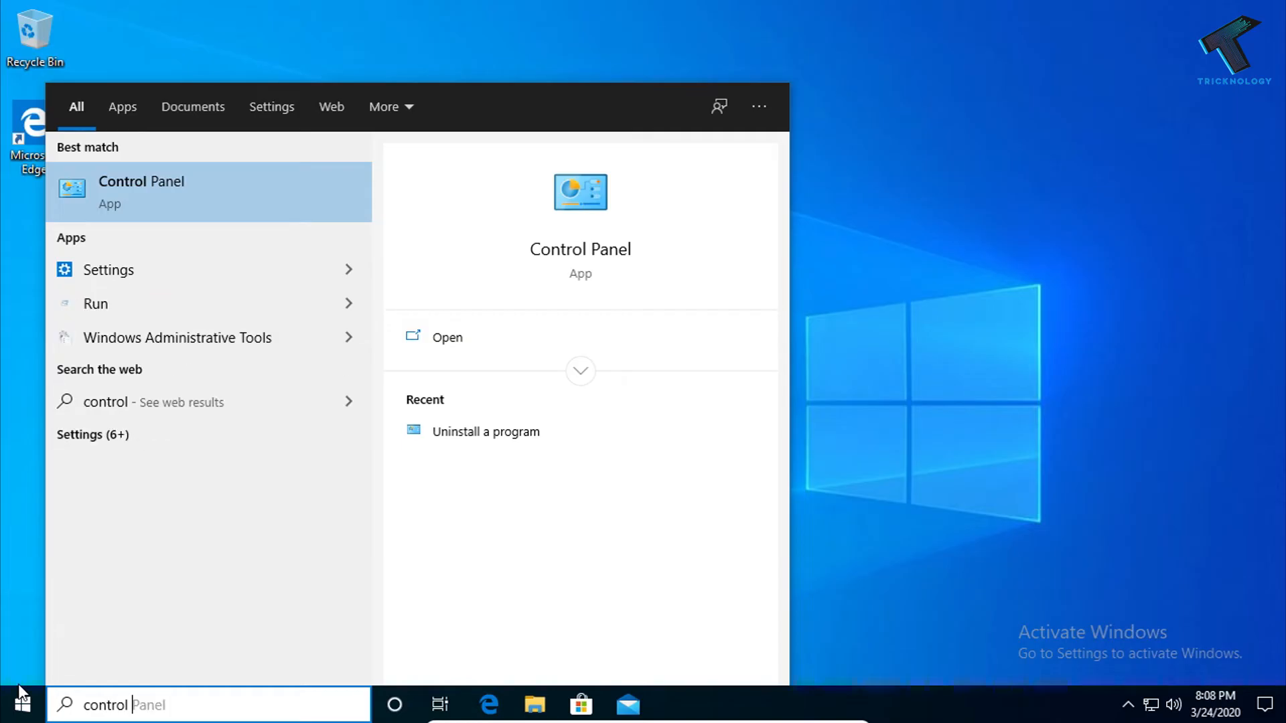
text(a)
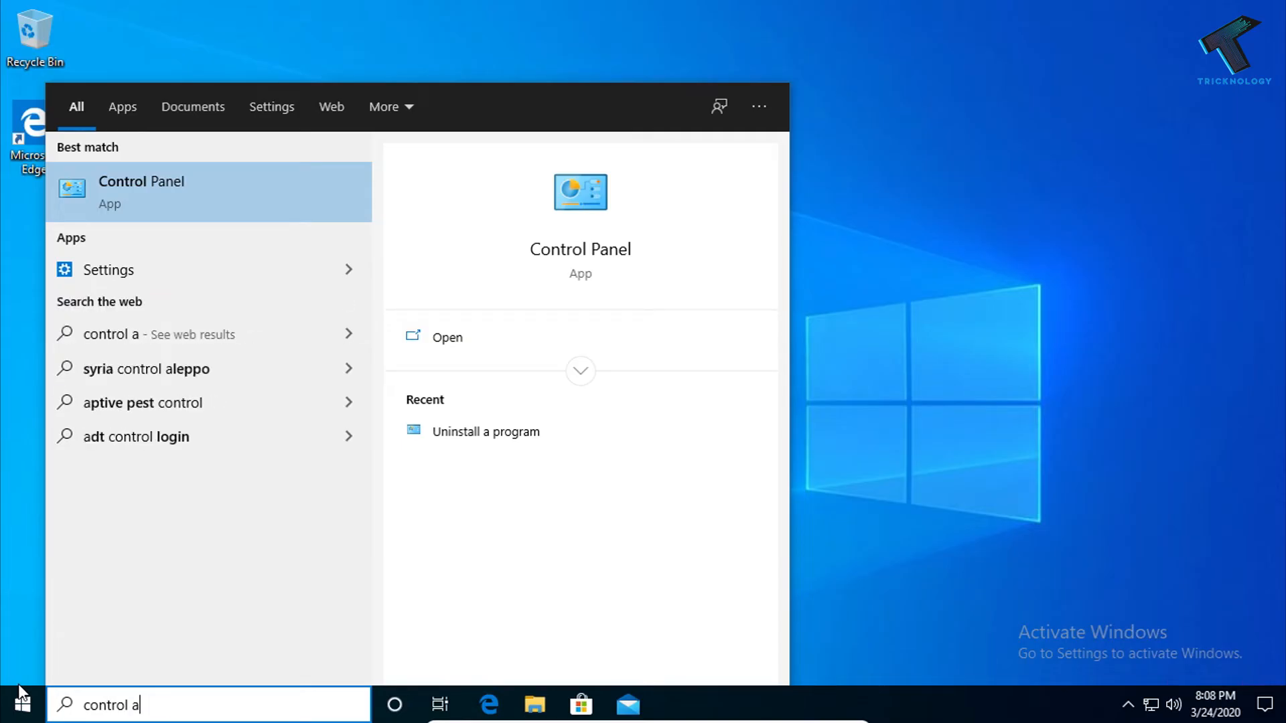
text(Panel)
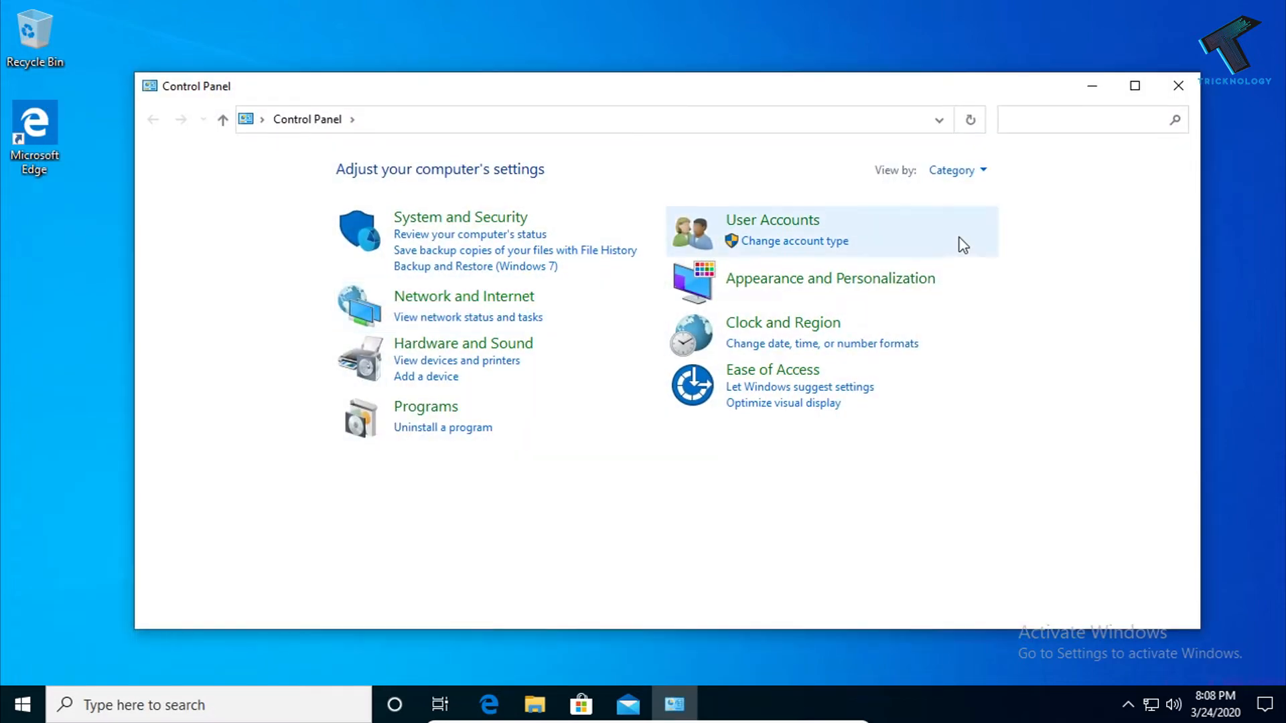
mouse_move(889, 178)
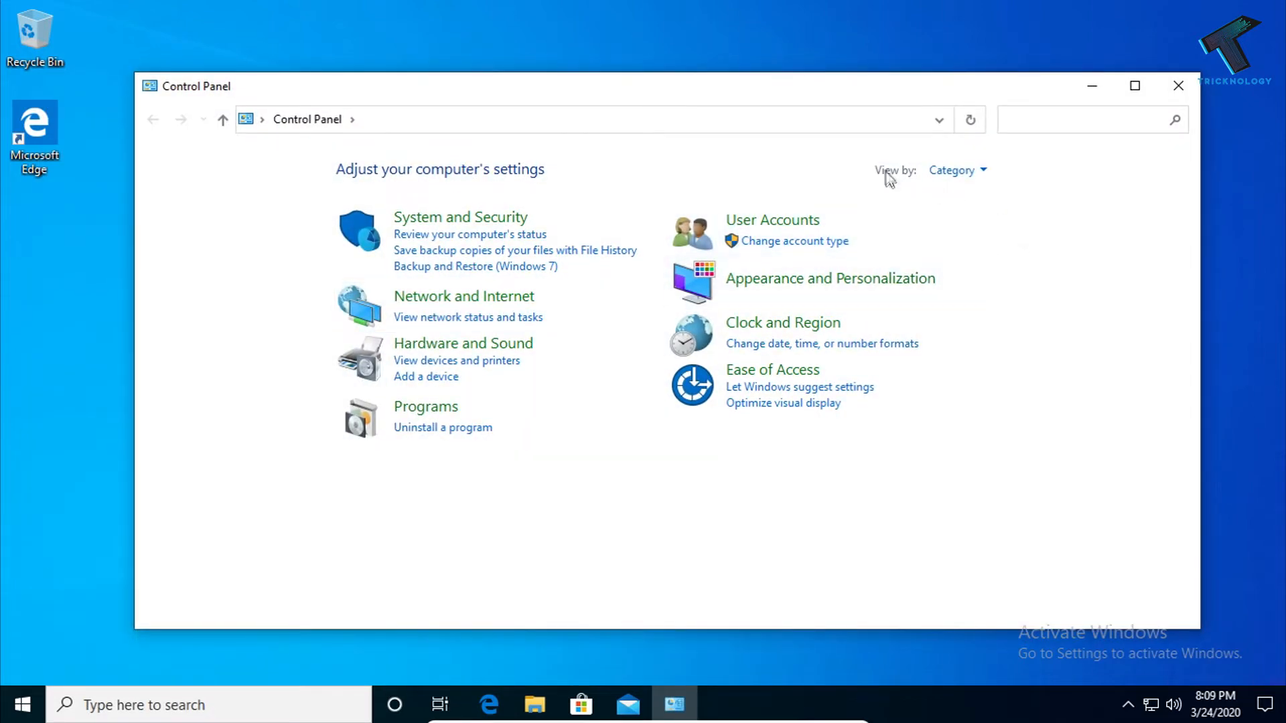
Step: Show all Control Panel items as large icons and go to the Troubleshooting page
click(956, 170)
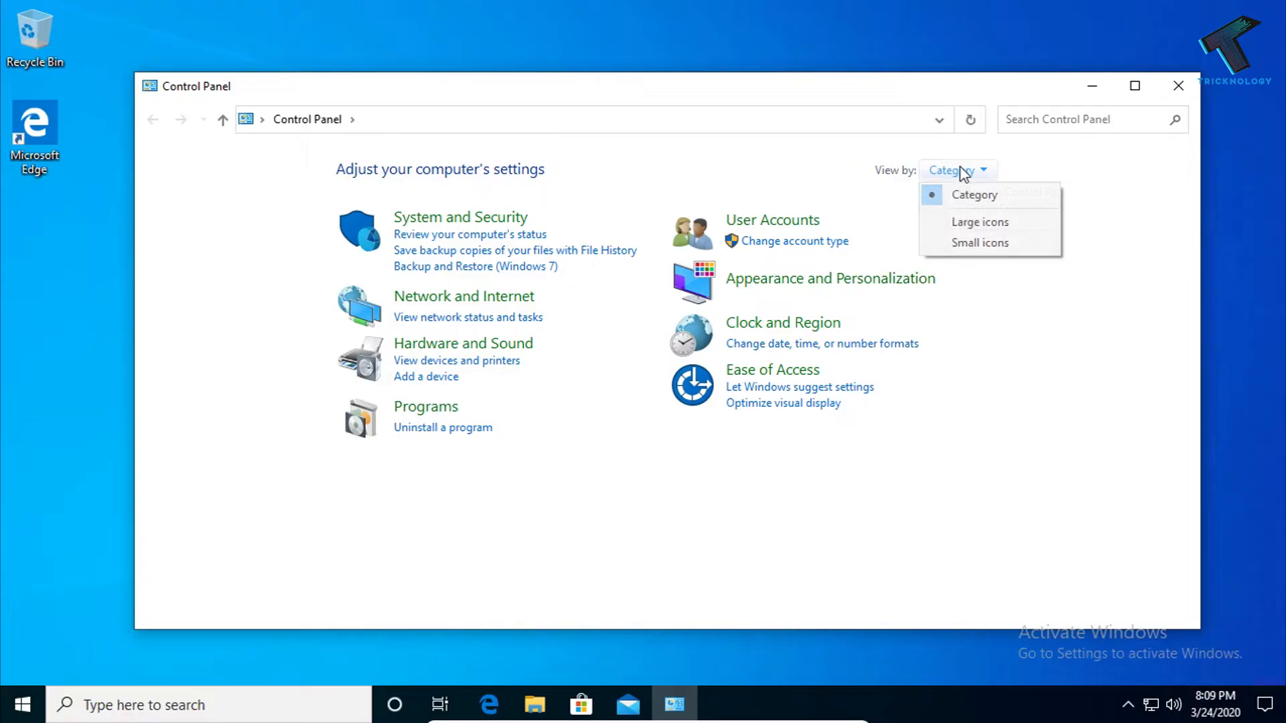
mouse_move(979, 223)
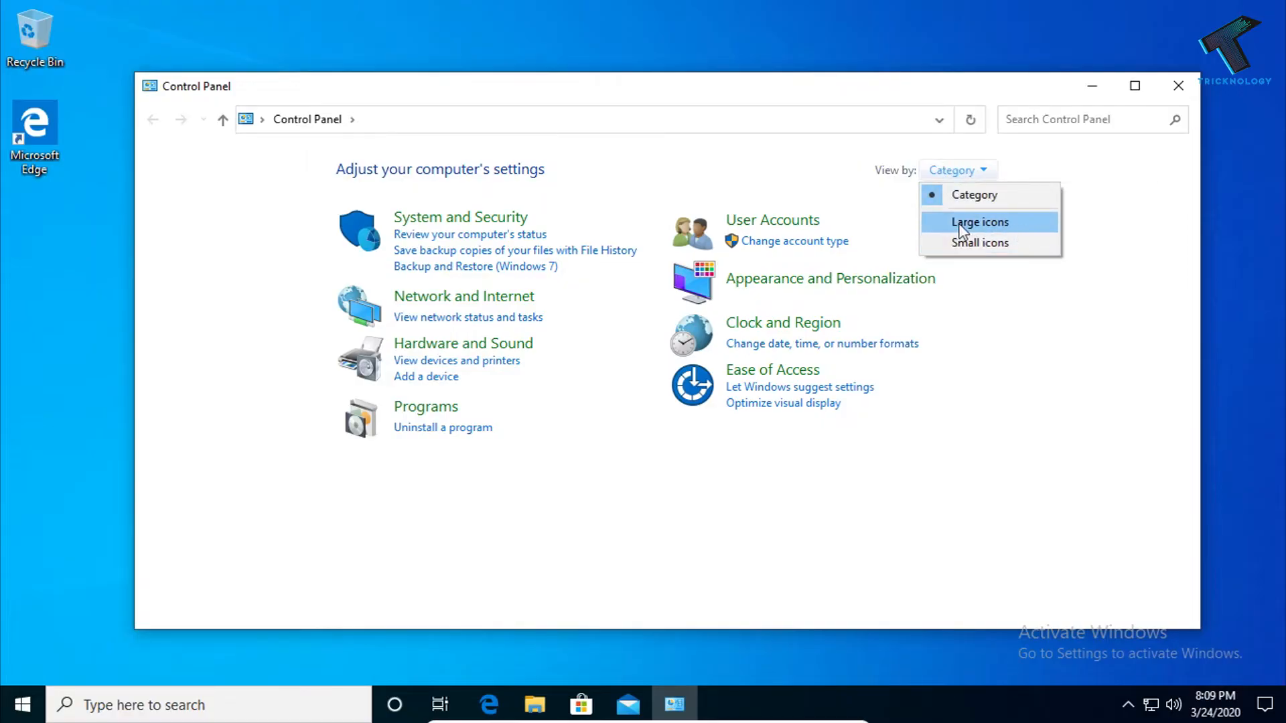
click(978, 222)
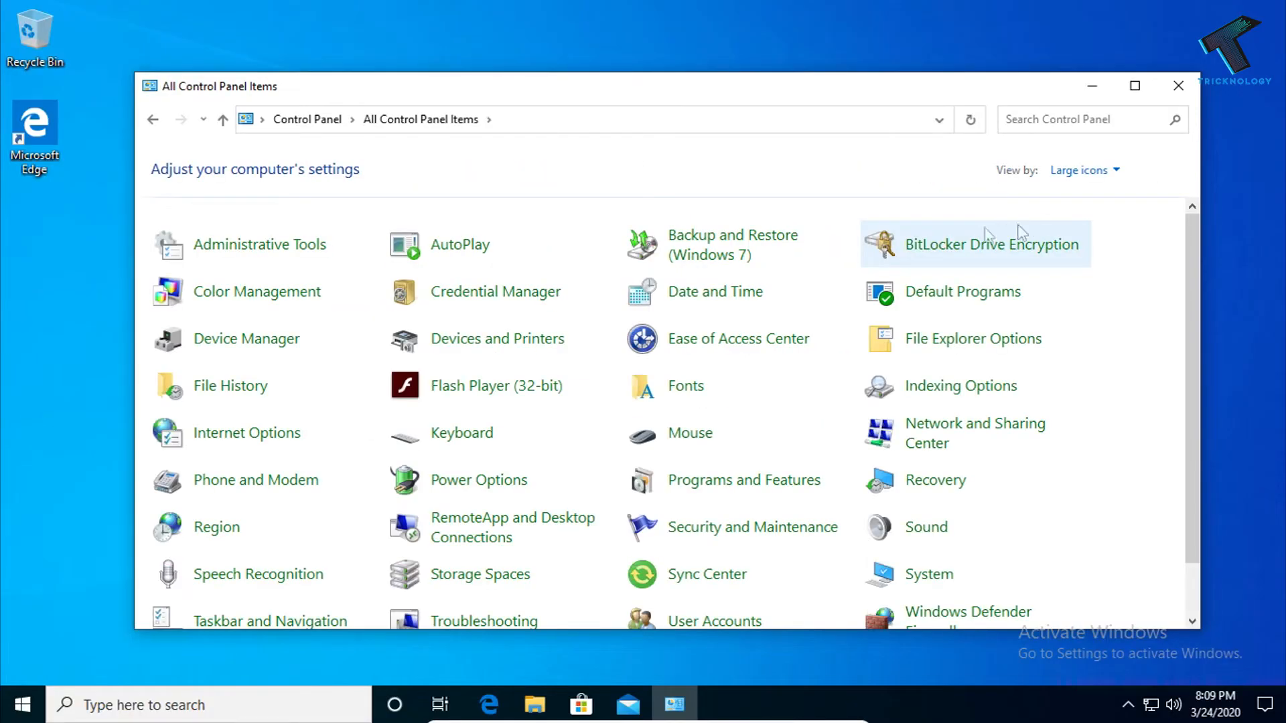
scroll(down, 3)
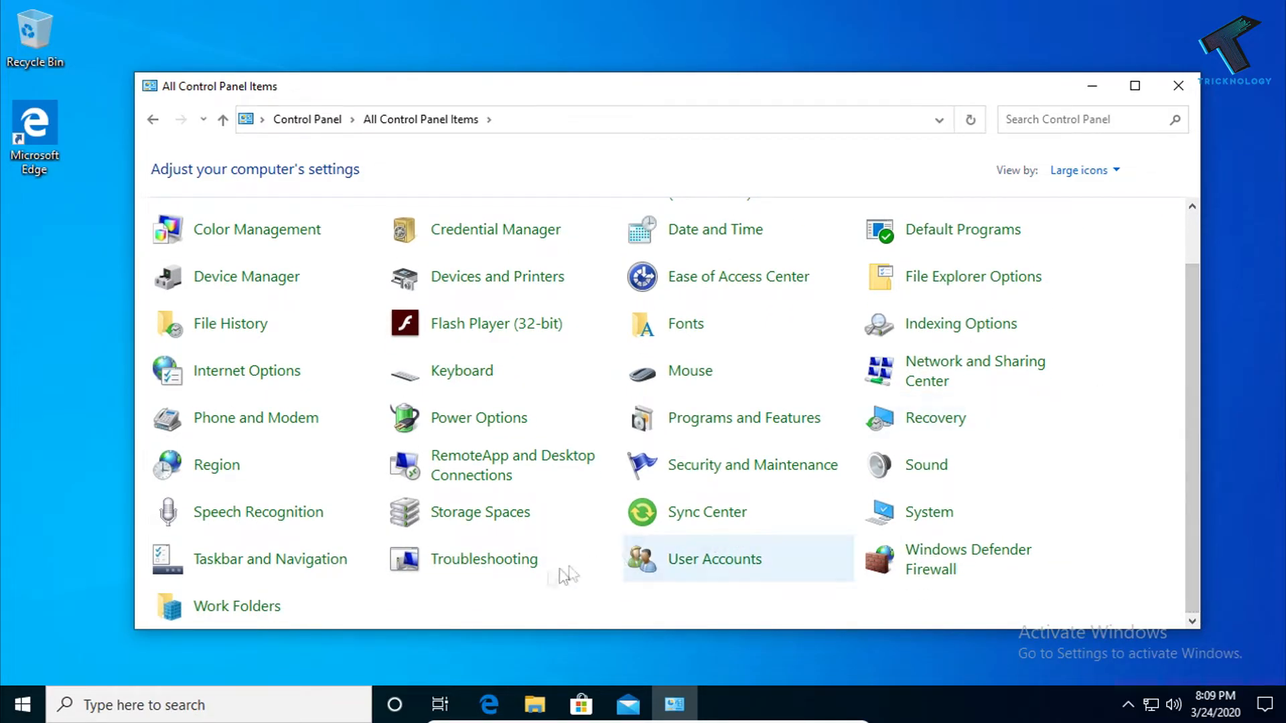
mouse_move(483, 560)
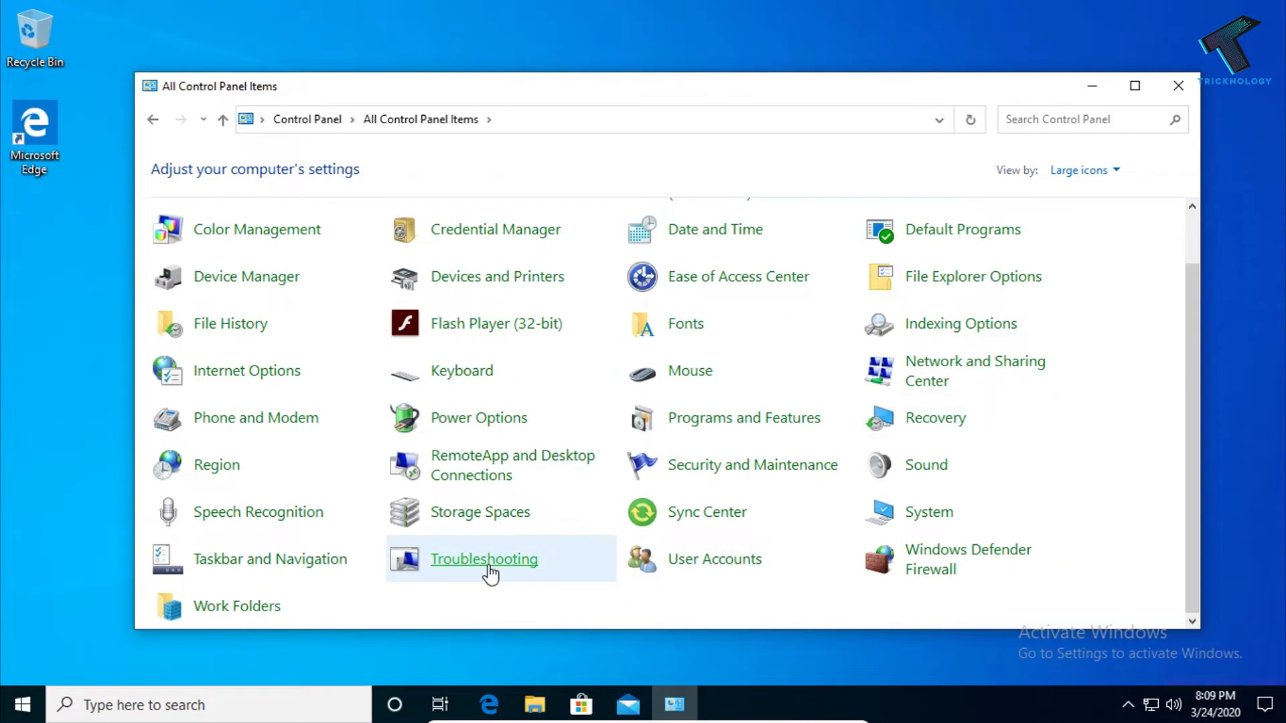
click(483, 559)
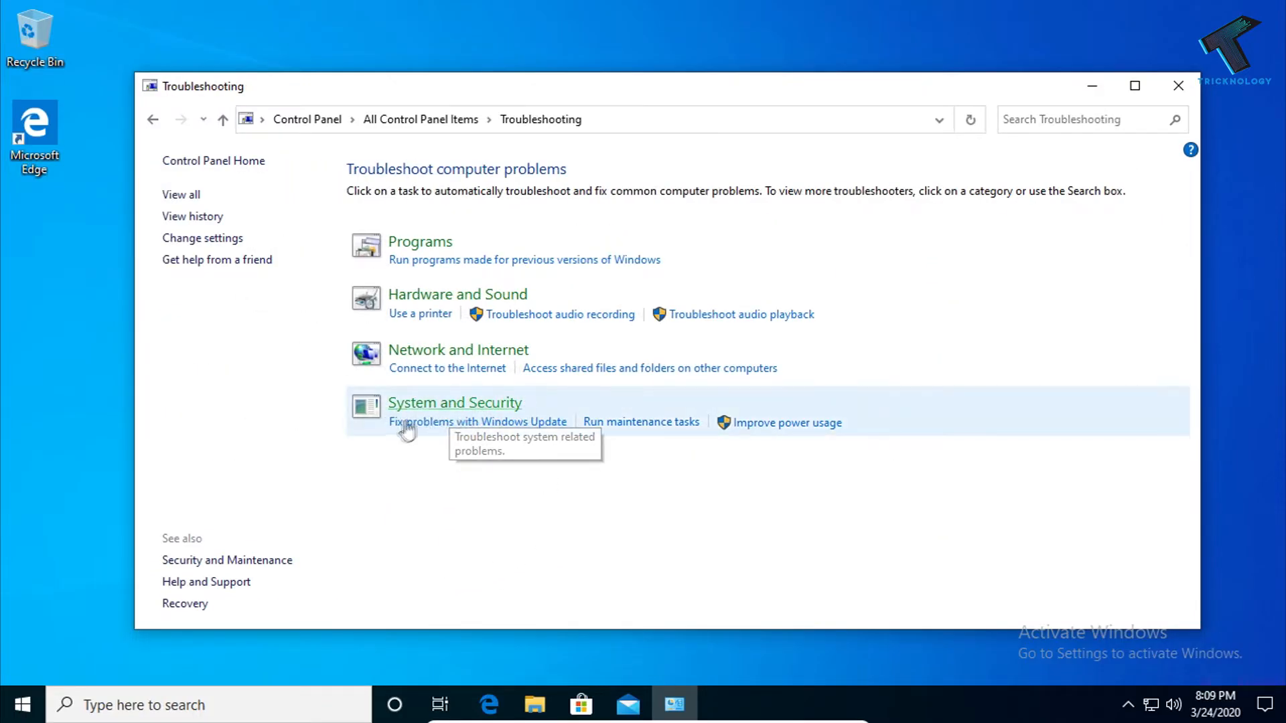
mouse_move(463, 434)
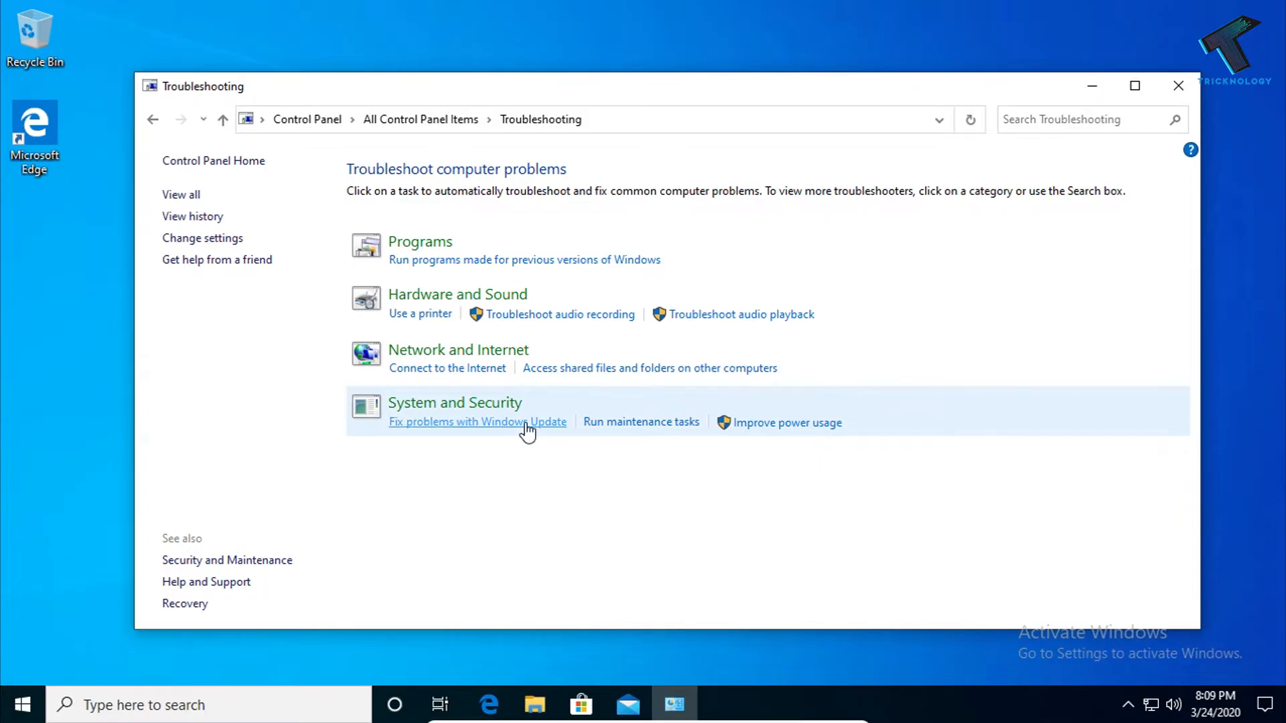
Step: Launch the Fix problems with Windows Update troubleshooter and start its scan
click(477, 422)
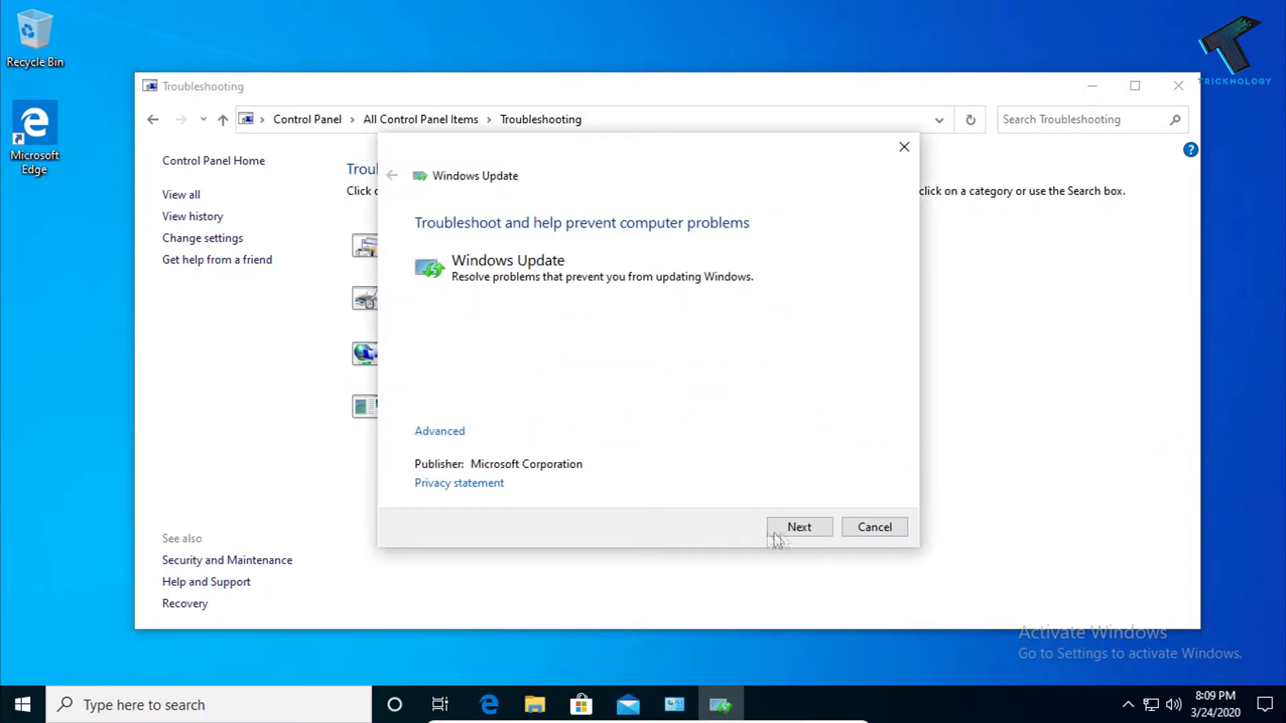
click(798, 527)
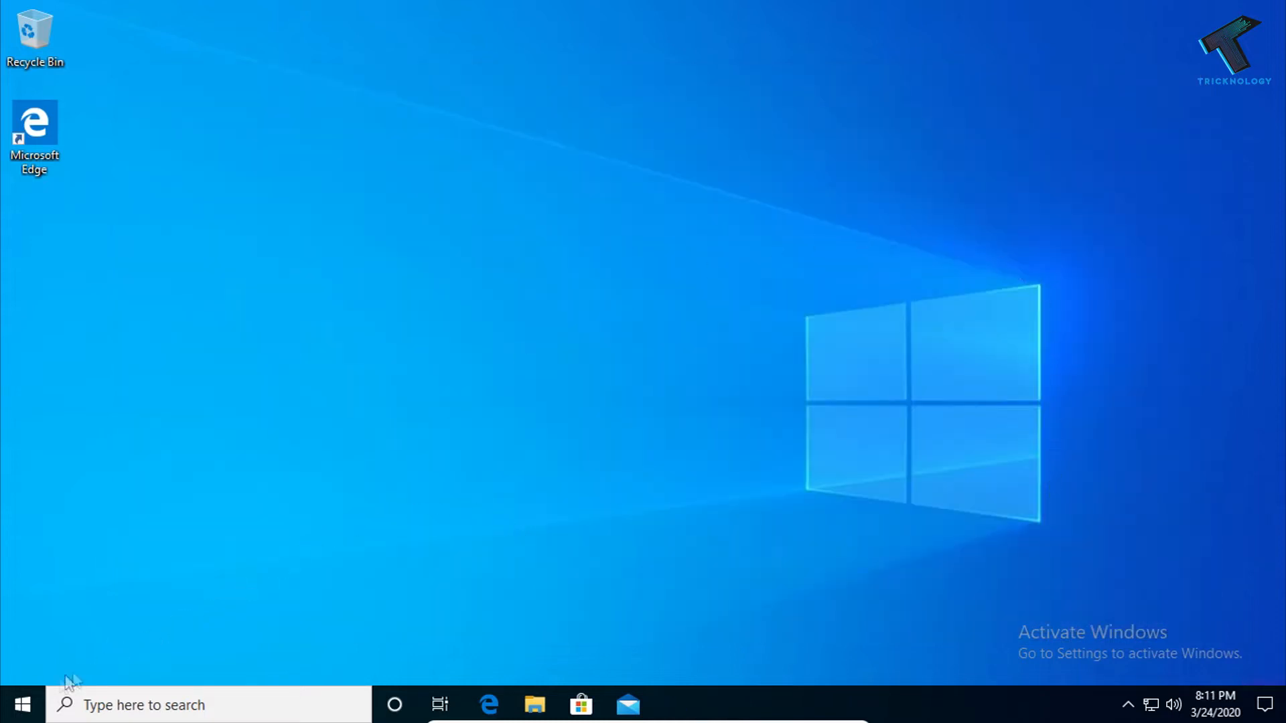
Step: Search the Start menu for 'services.msc' so the Services app shows as the best match
text(s)
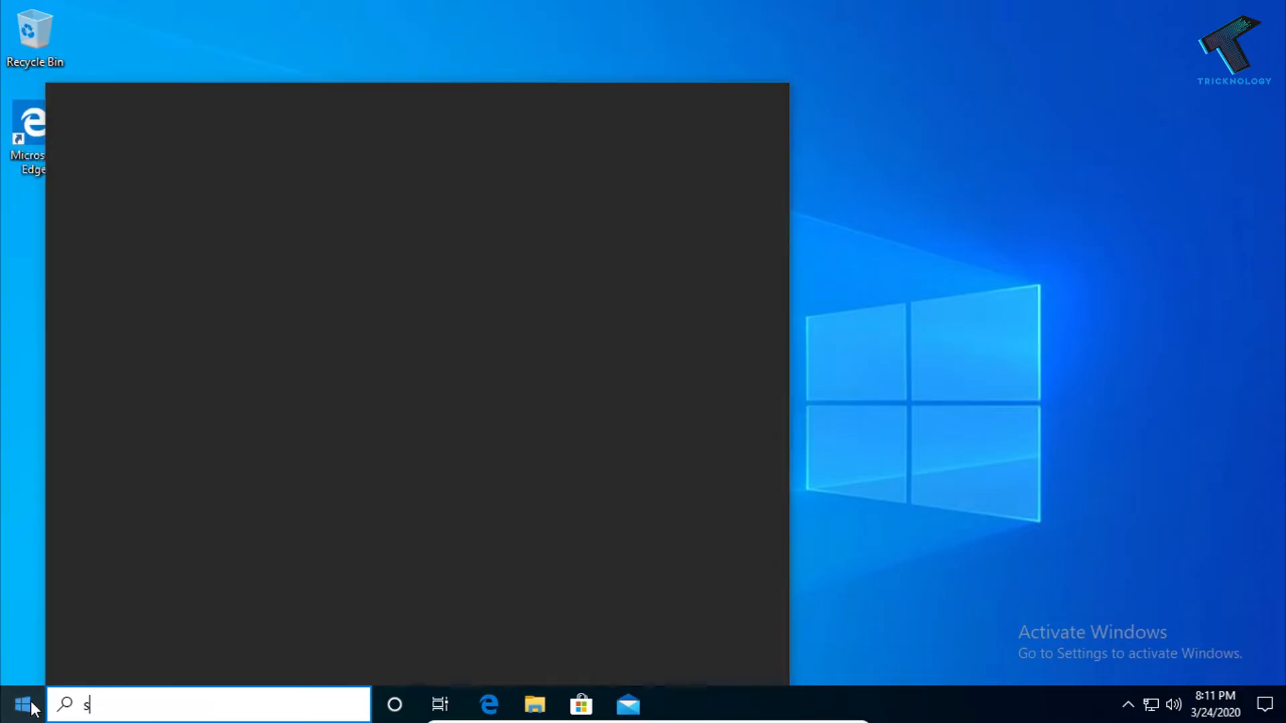
text(ervices)
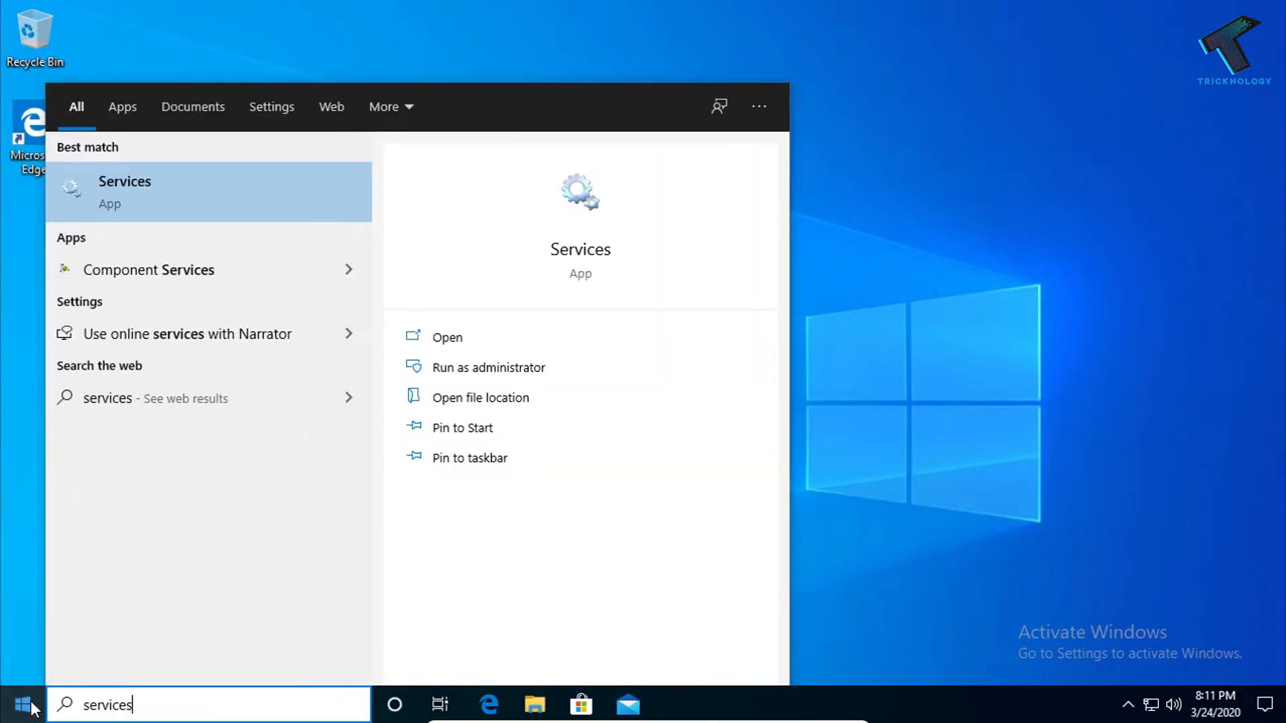
text(.m)
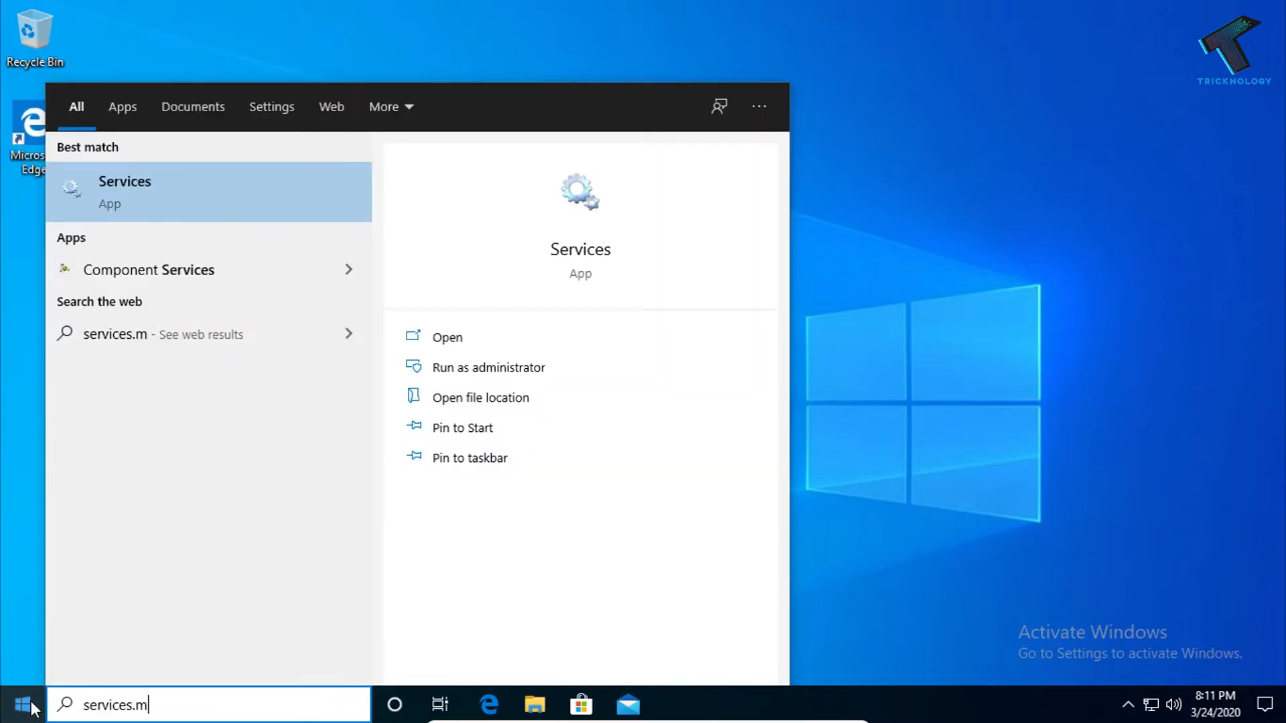
text(sc)
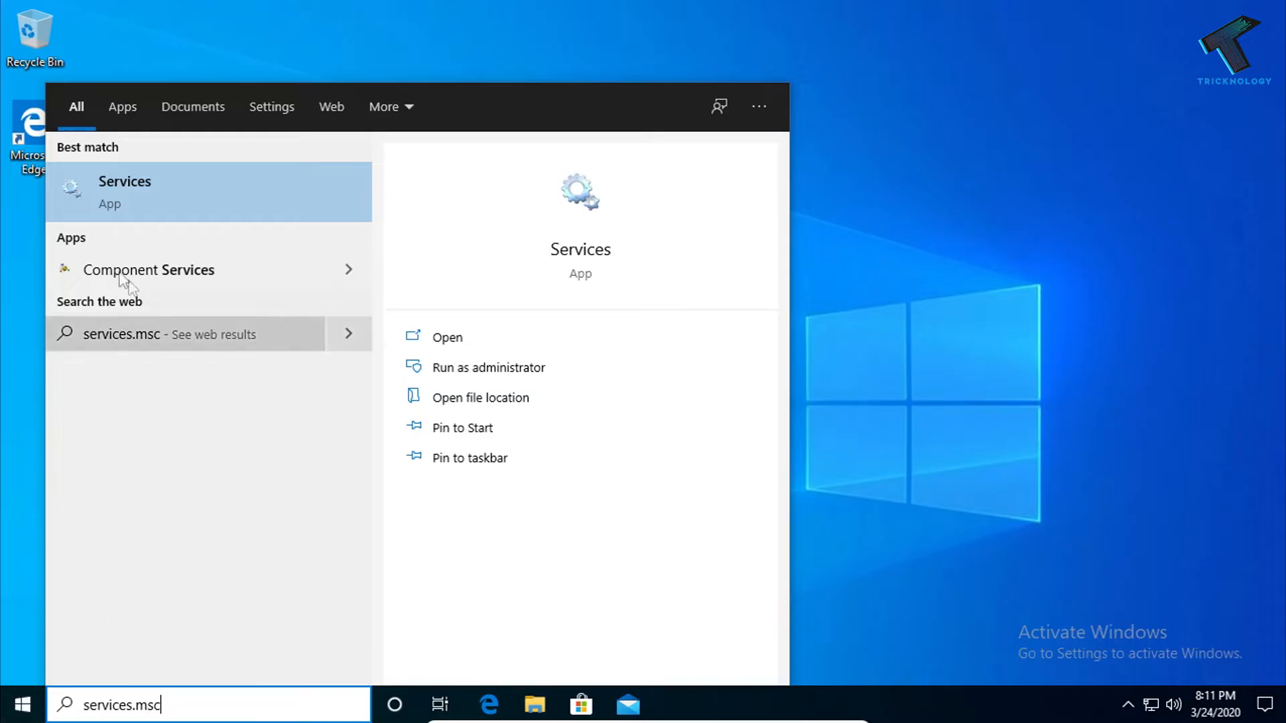
mouse_move(160, 192)
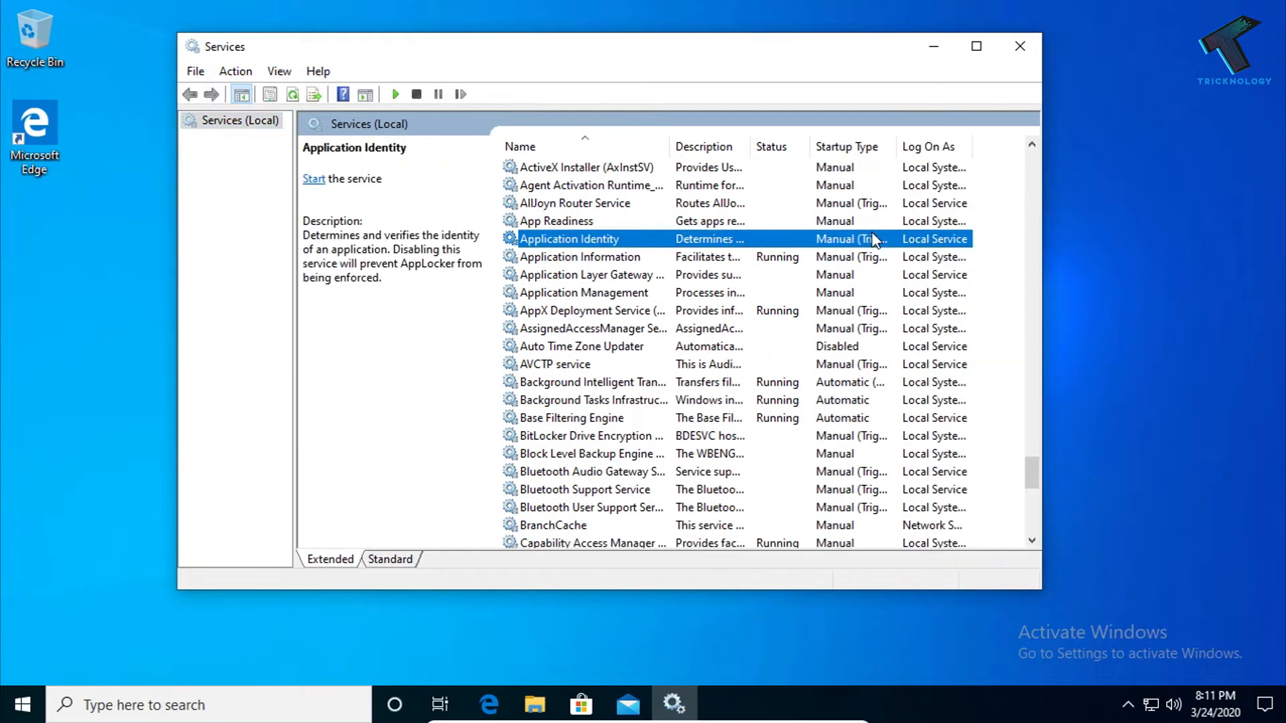
Step: Locate the Windows Update service in the list and bring up its Properties
scroll(down, 3)
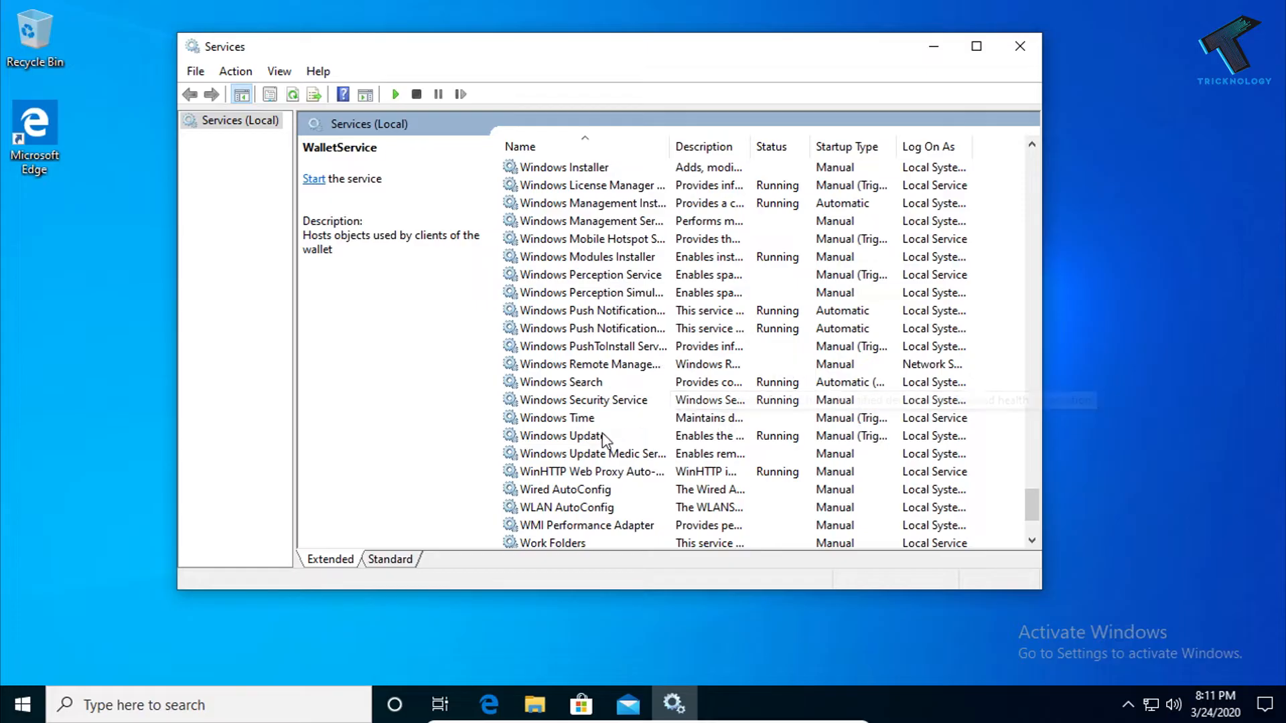
click(564, 435)
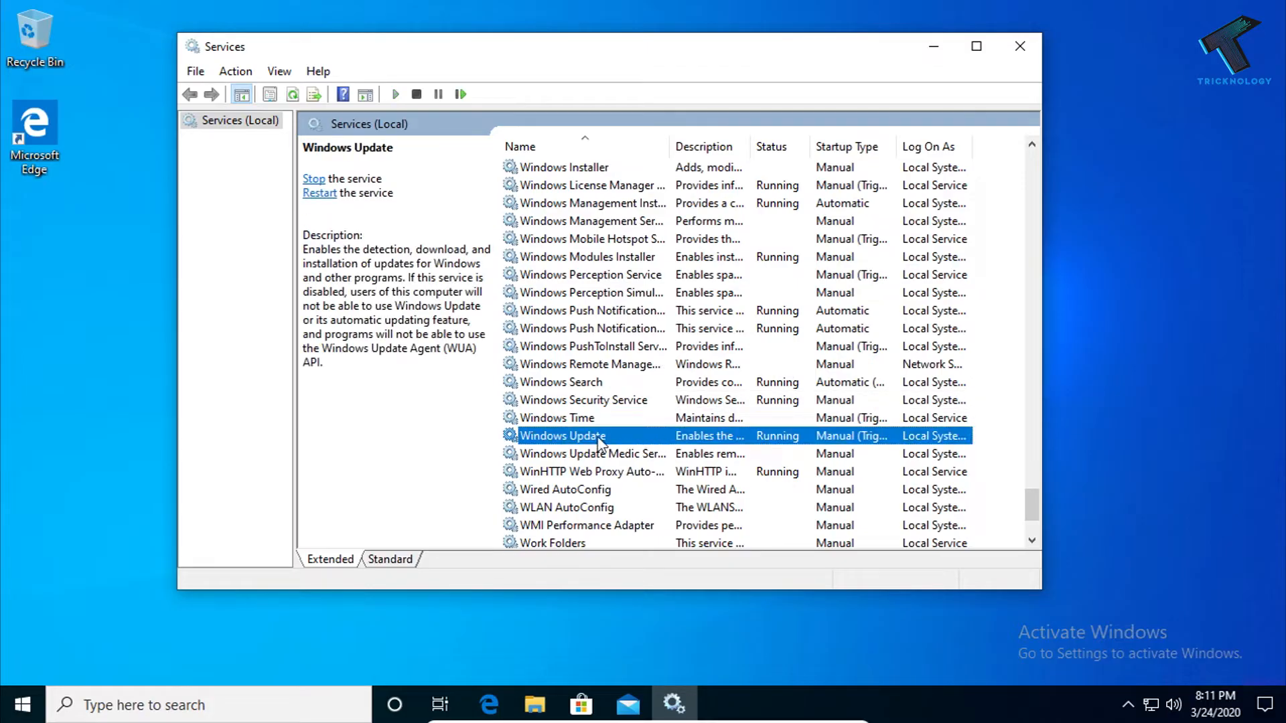
double_click(562, 436)
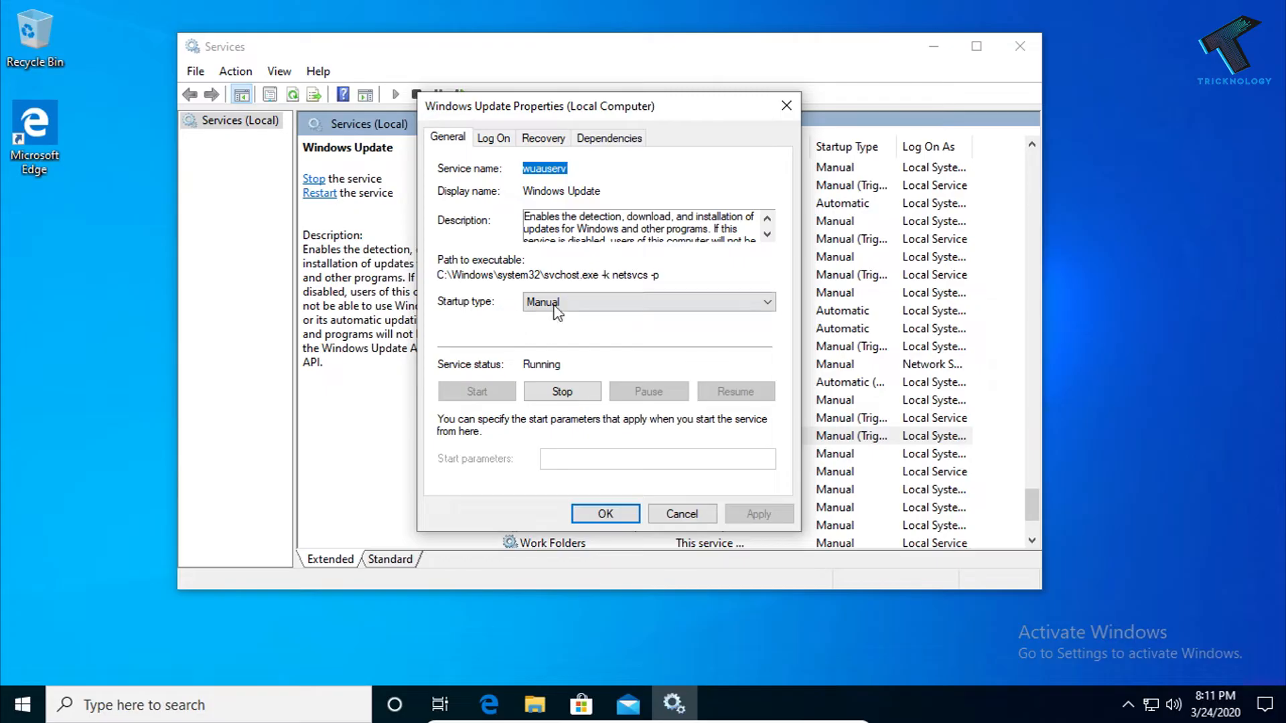
Step: Set Windows Update's startup type to Automatic and restart the service
click(647, 302)
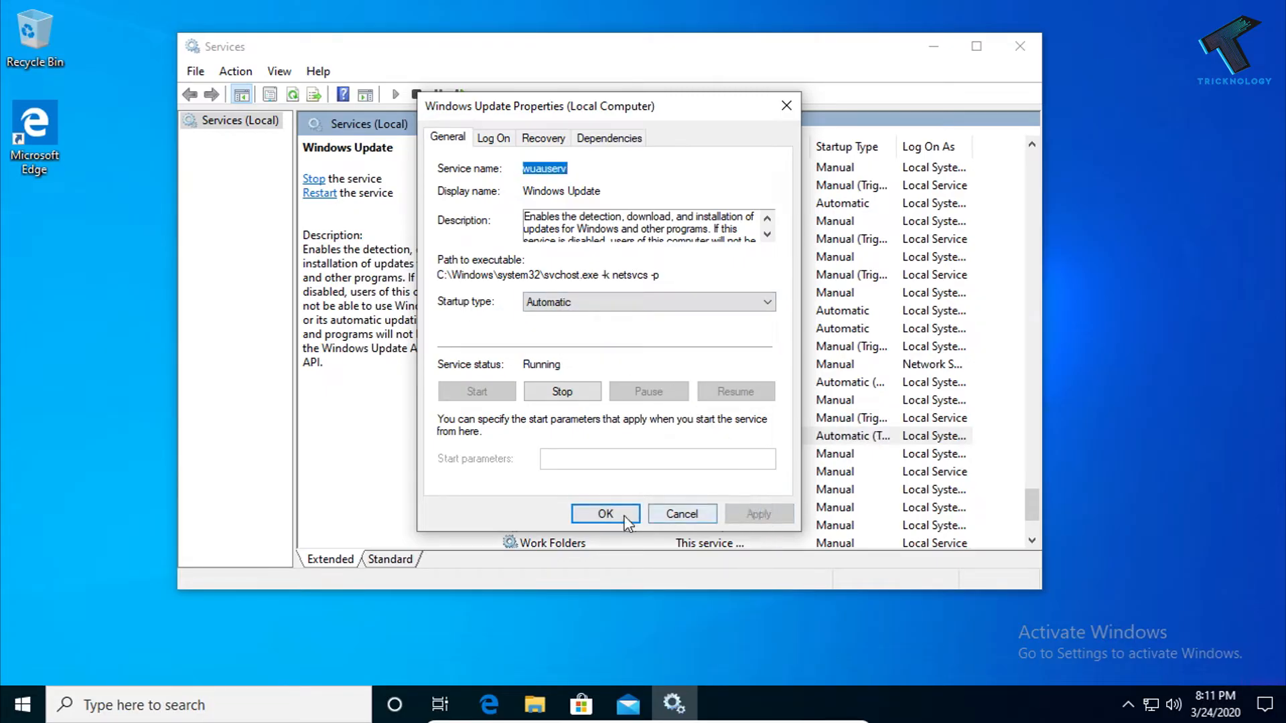
click(606, 513)
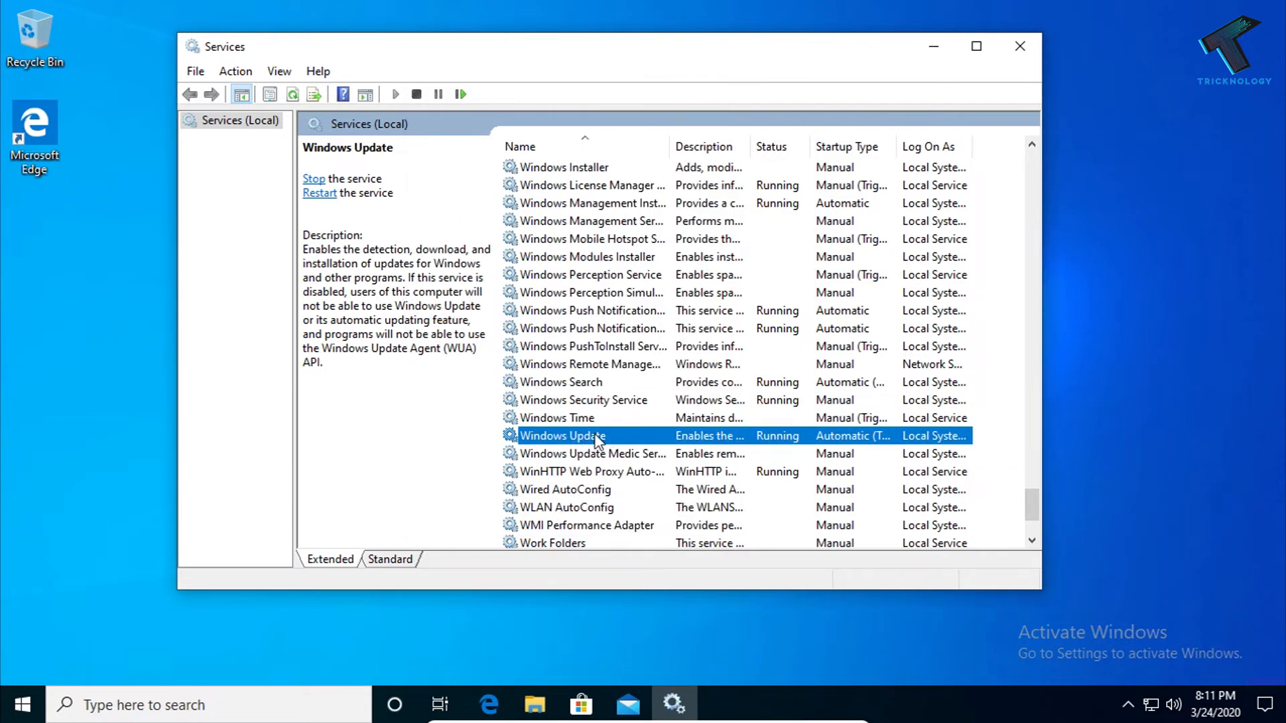
right_click(597, 435)
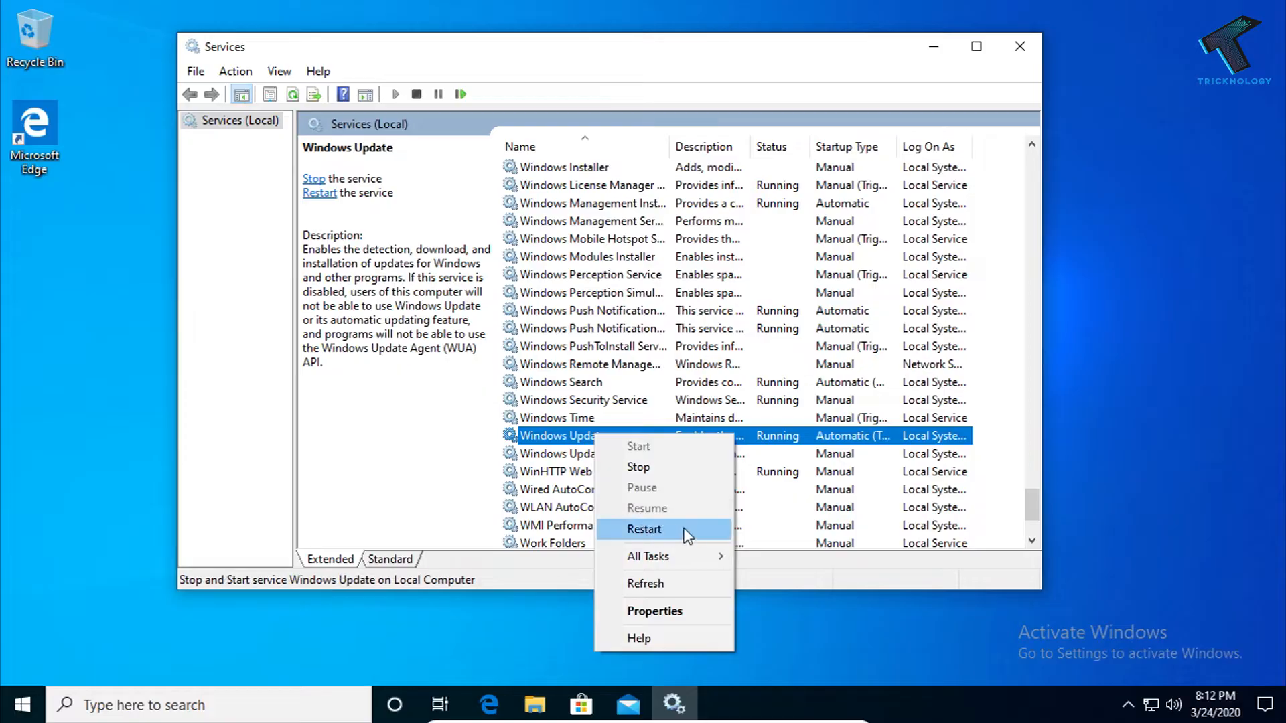
click(645, 528)
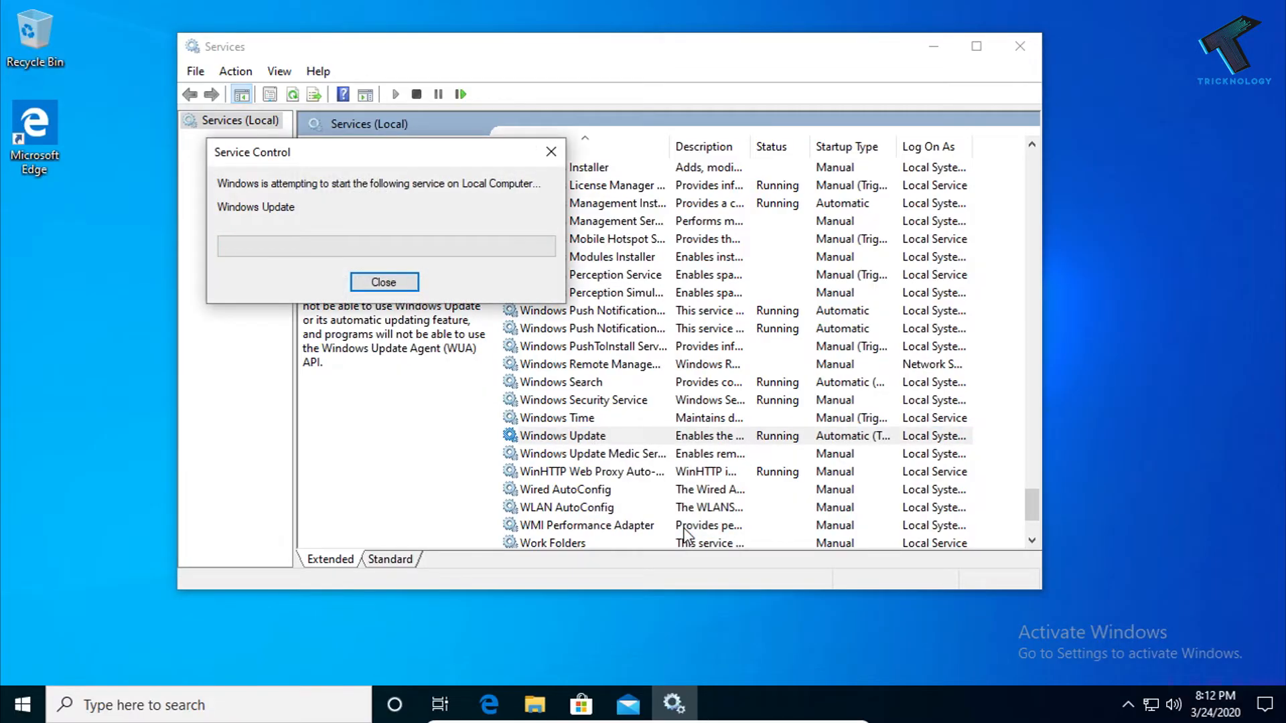
click(384, 281)
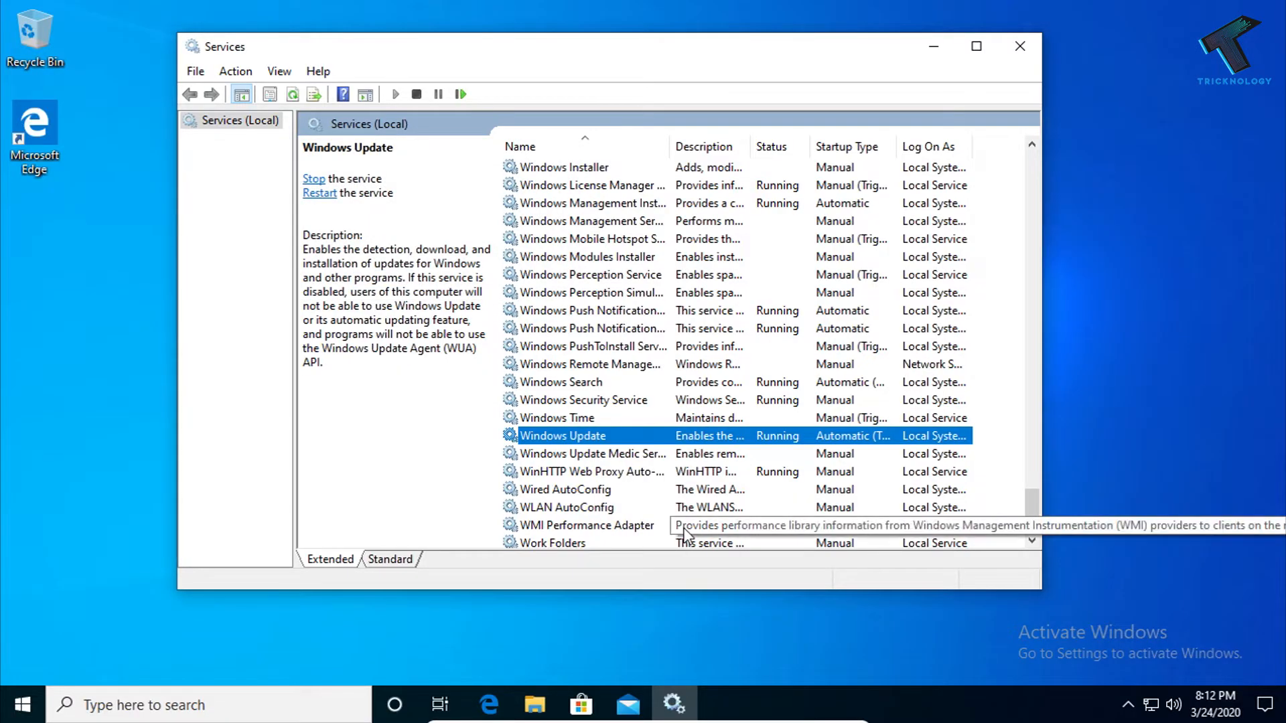
Step: Search the Start menu for 'cmd' and run Command Prompt as administrator
click(1019, 46)
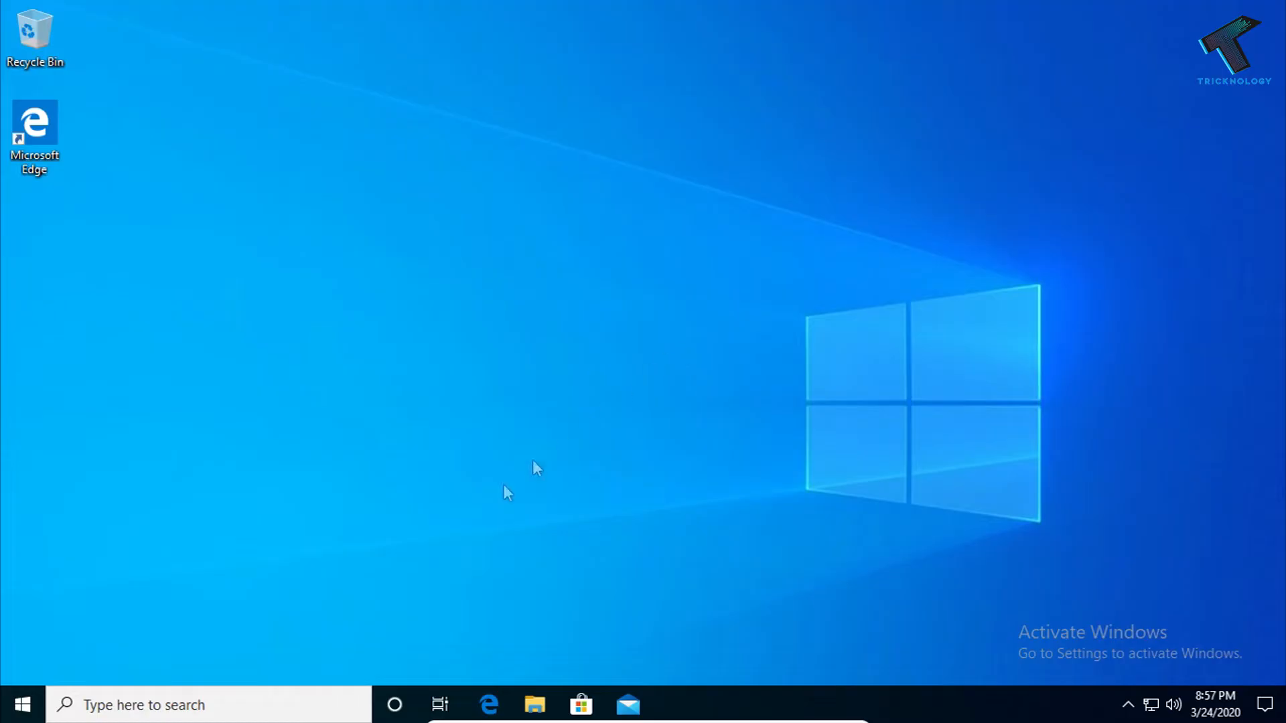
click(21, 704)
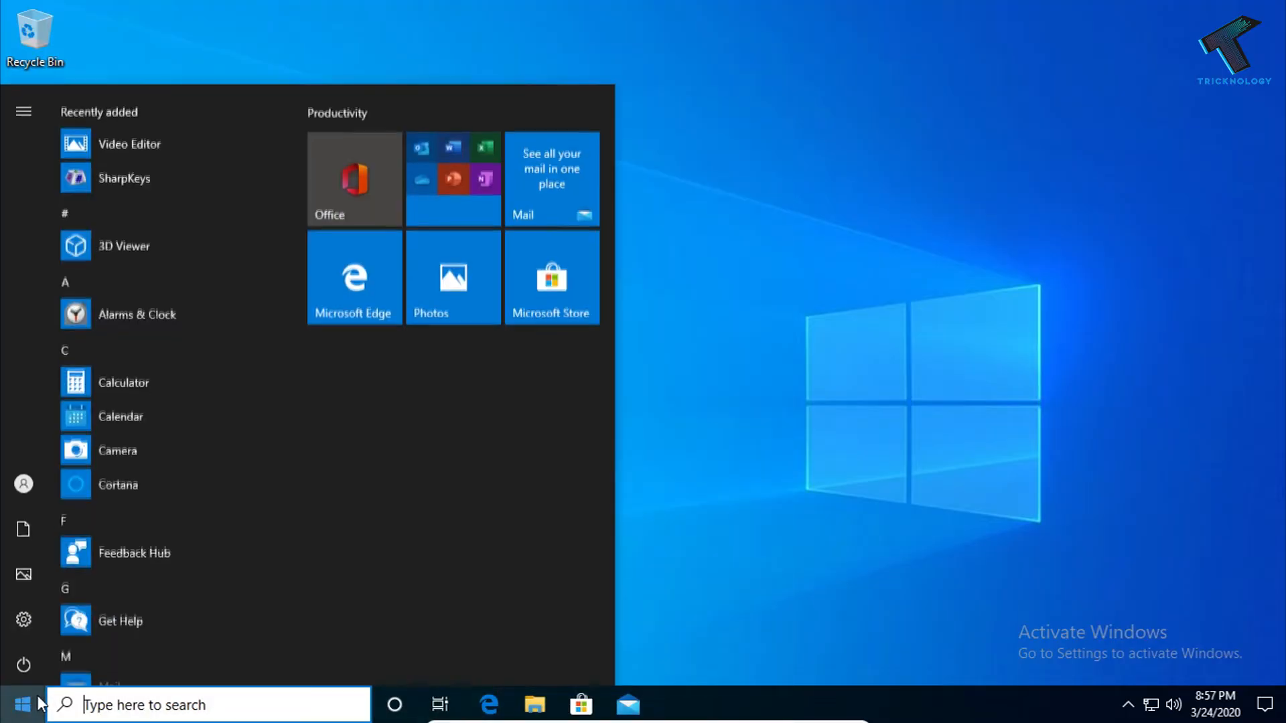
text(cmd)
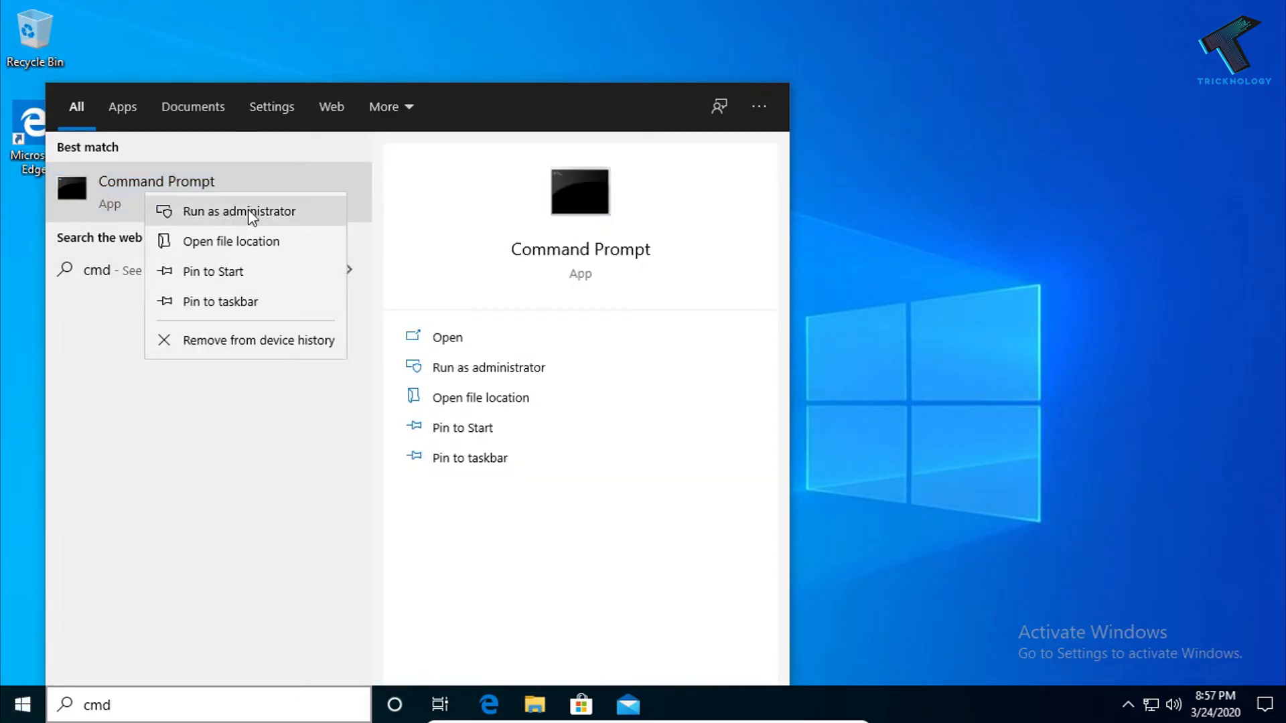
click(239, 211)
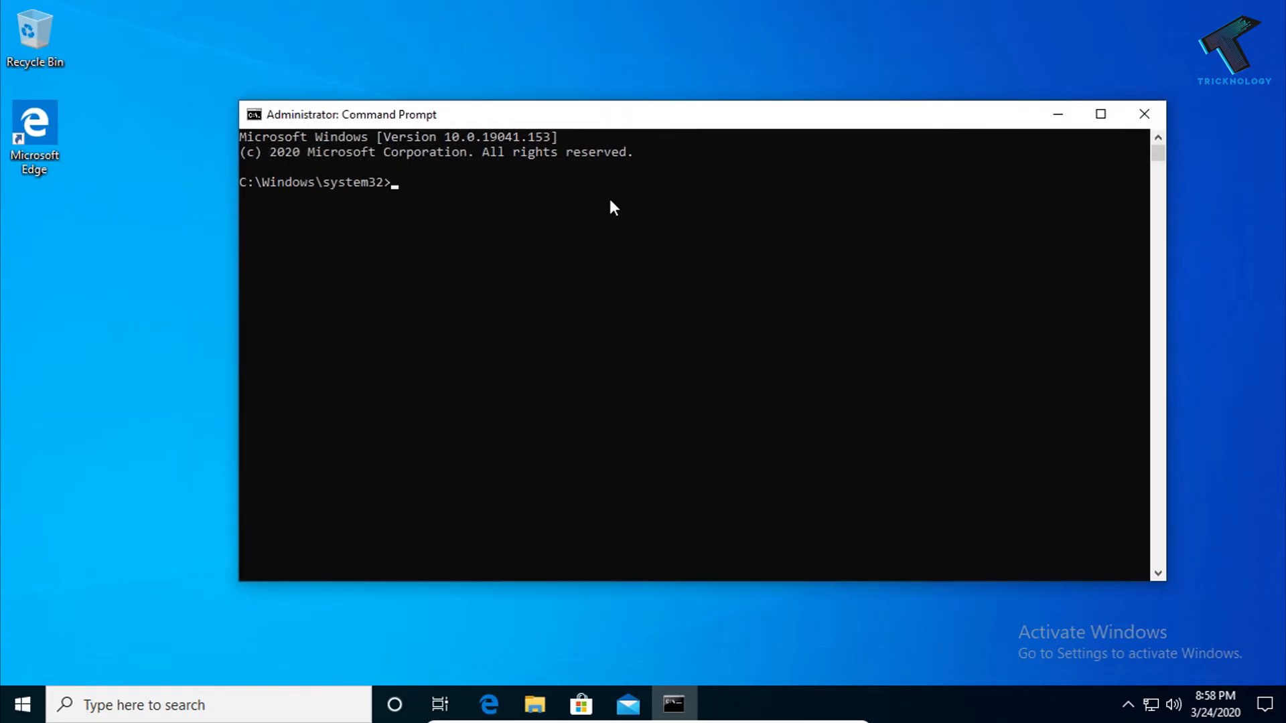
Step: Run 'net stop wuauserv' and 'net stop bits' to stop the Windows Update and BITS services
text(net s)
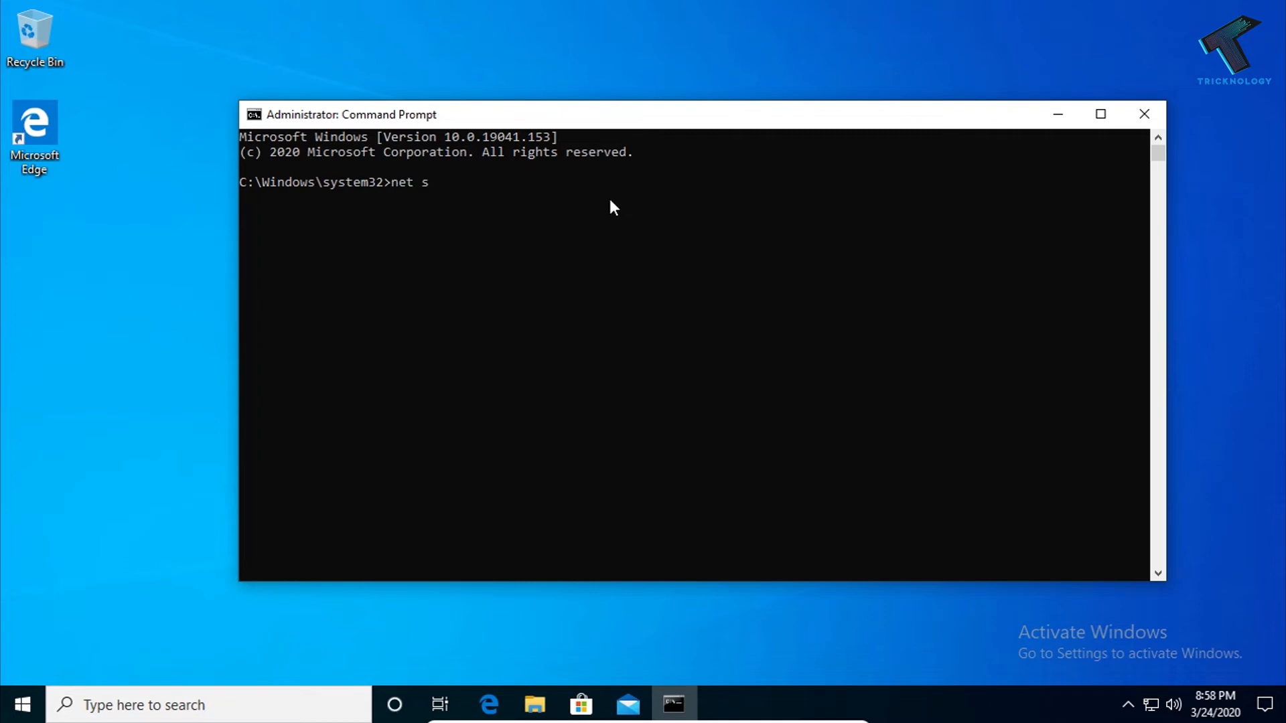
text(top w)
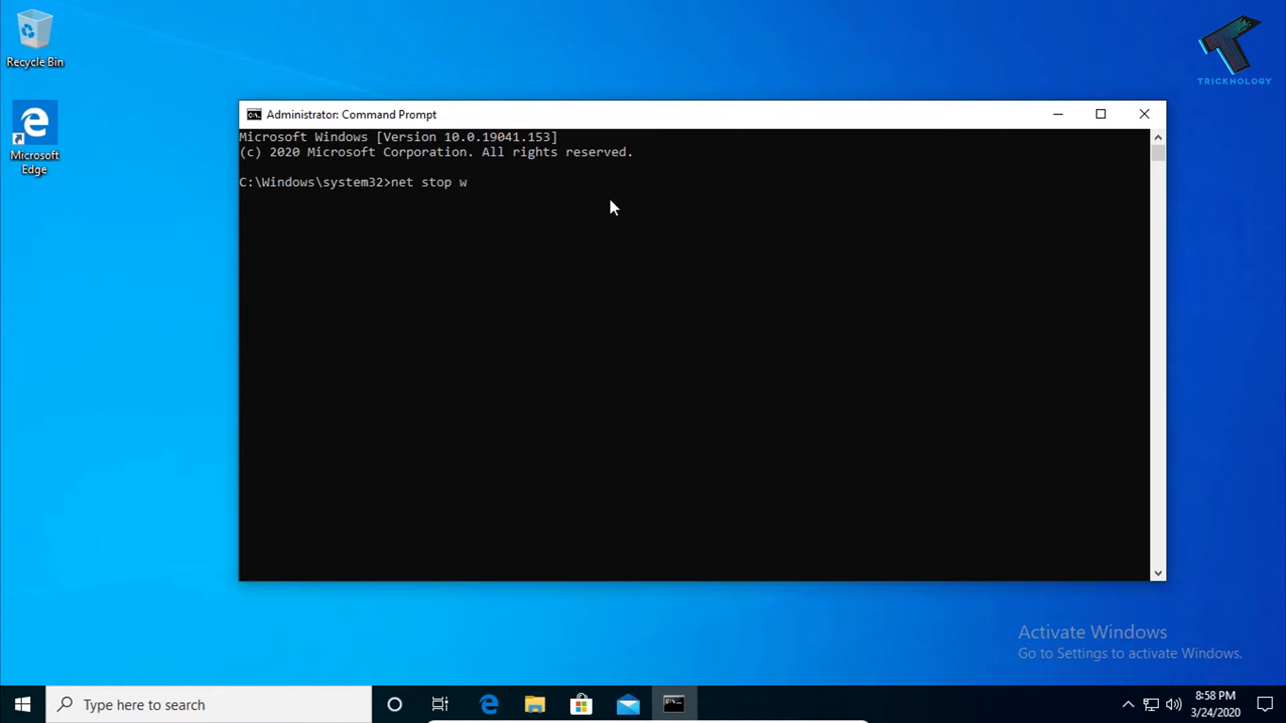
text(uauser)
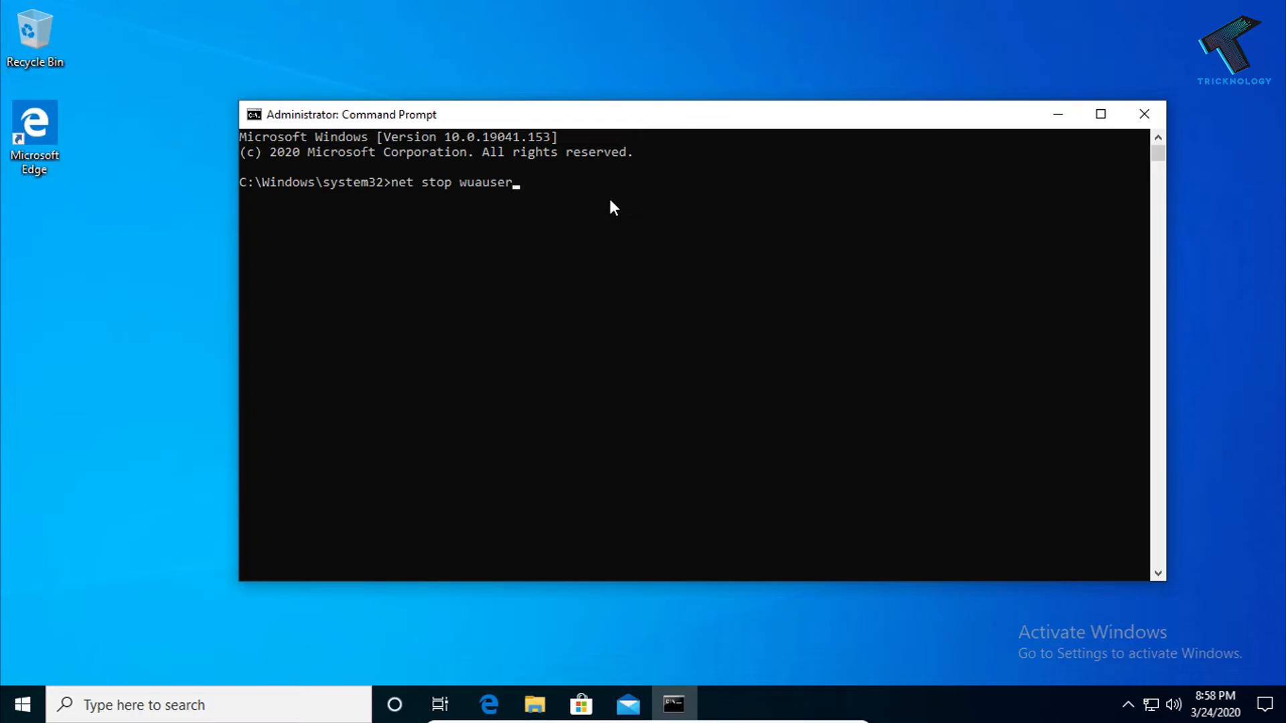
key(Return)
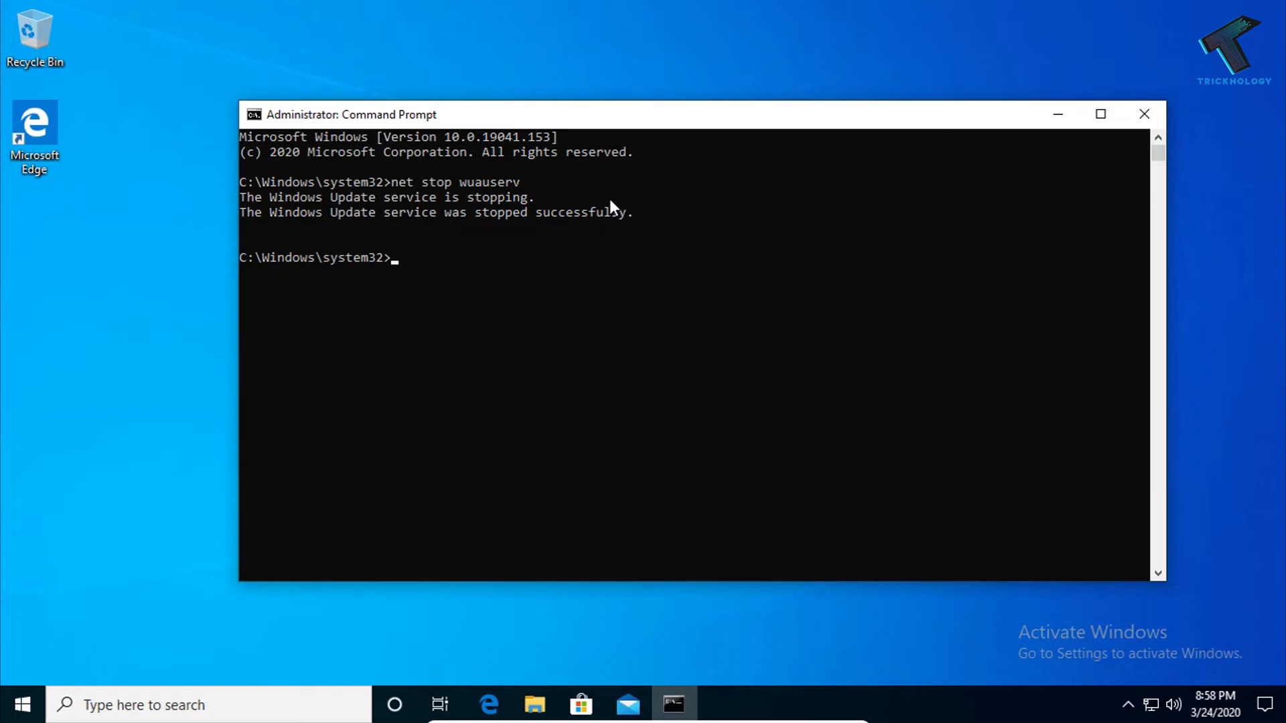
text(net s)
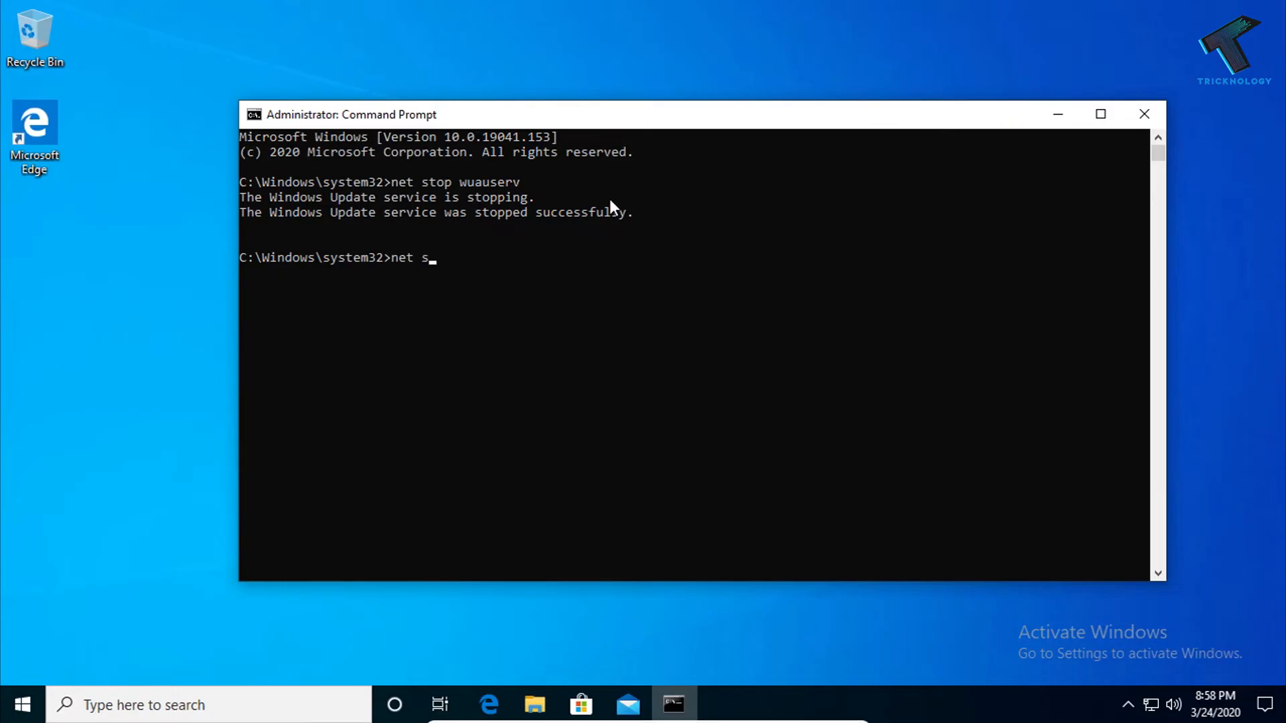
text(top bits)
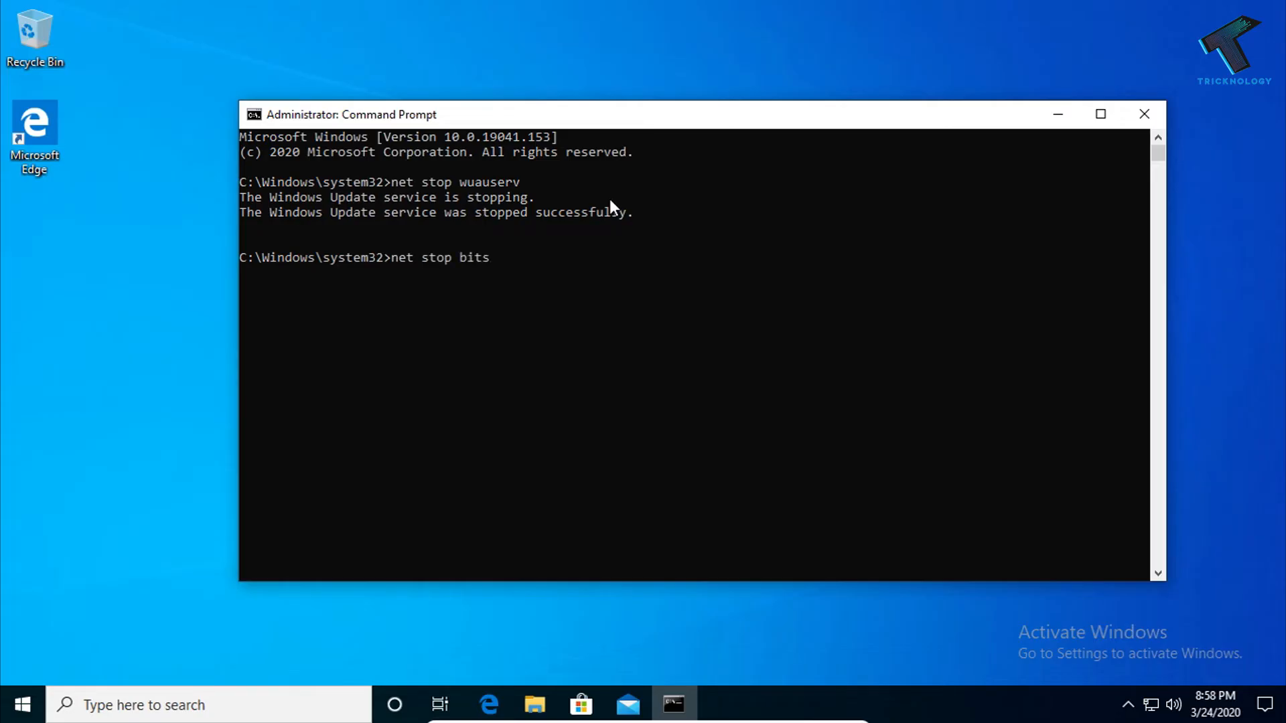
key(Return)
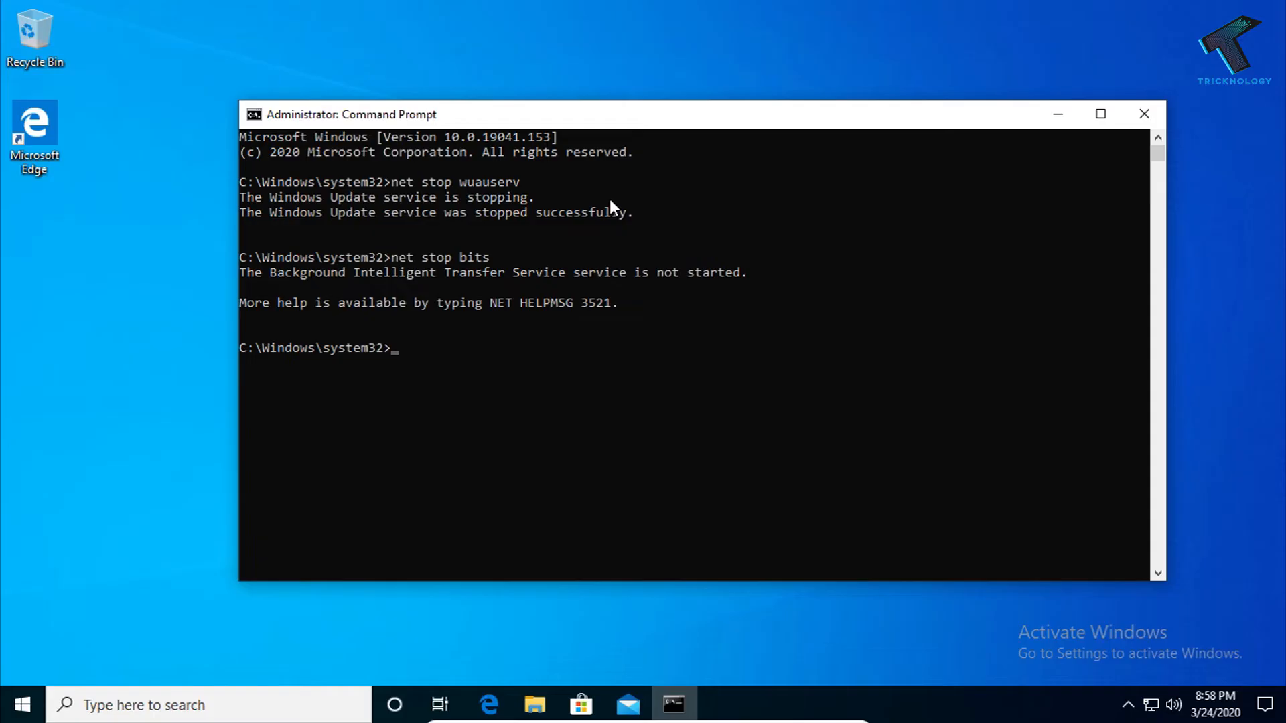
mouse_move(448, 135)
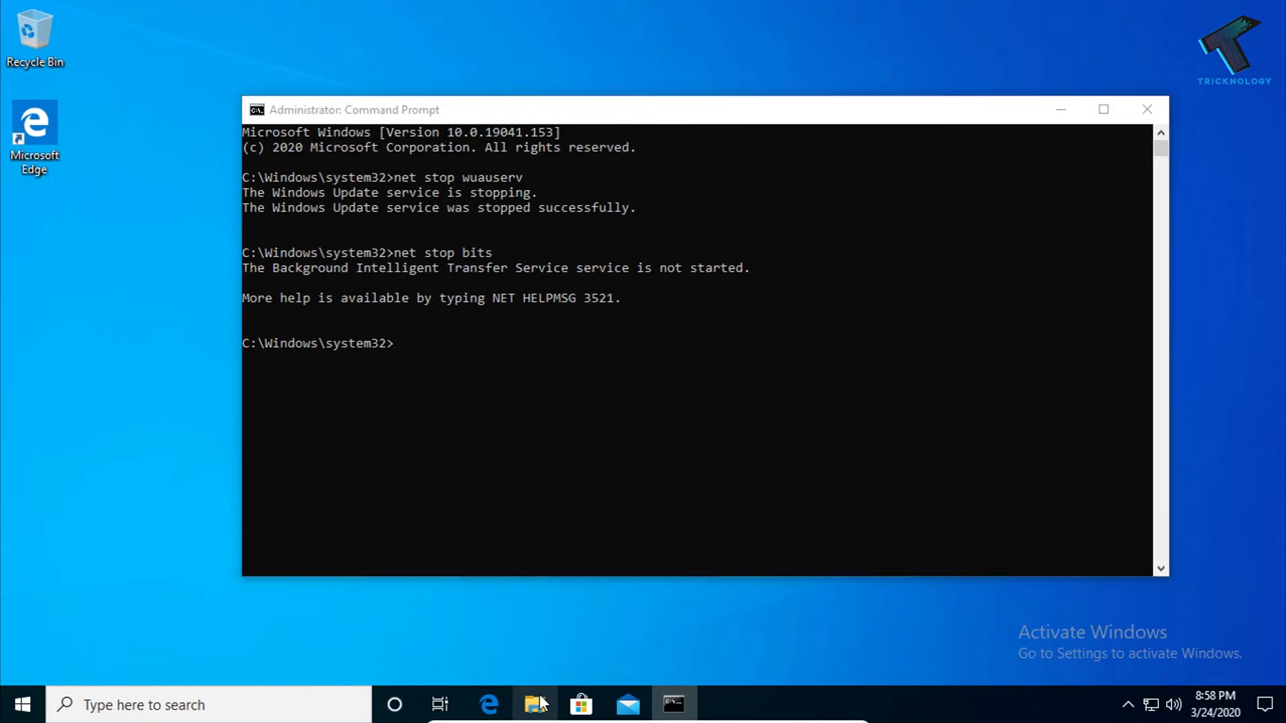
Step: Browse File Explorer to C:\Windows and go into the SoftwareDistribution folder
click(536, 705)
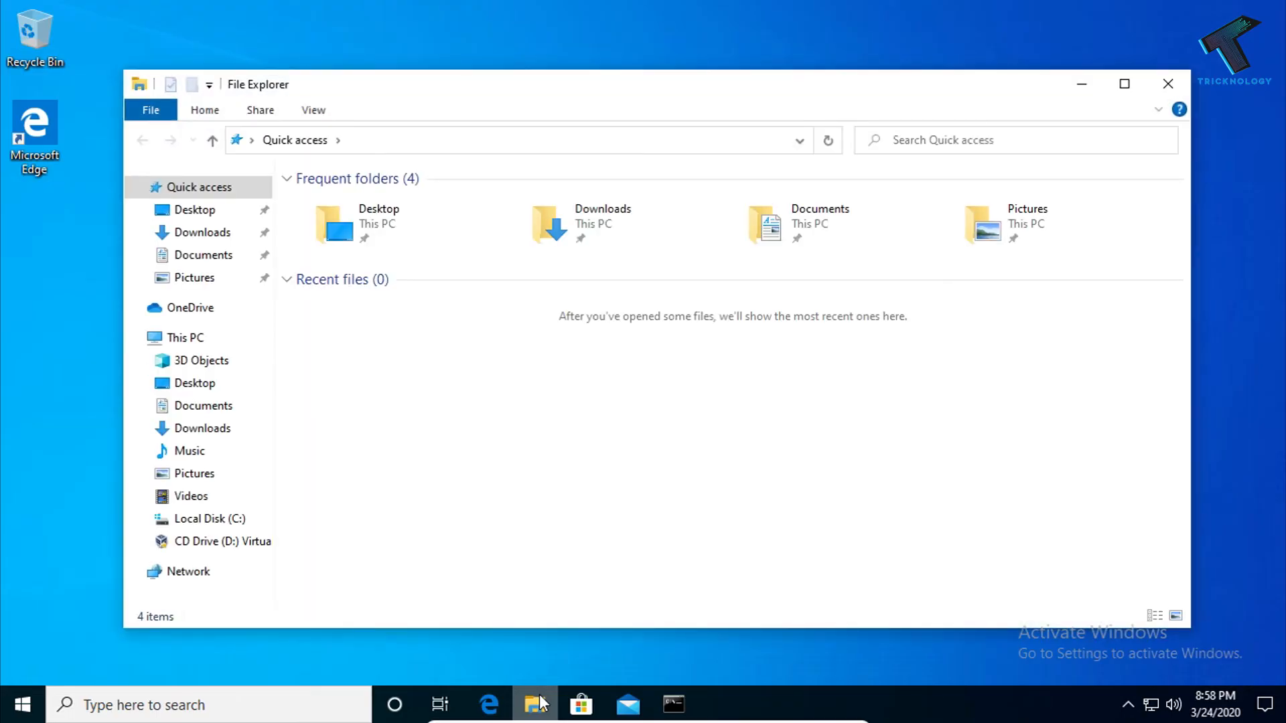
click(186, 337)
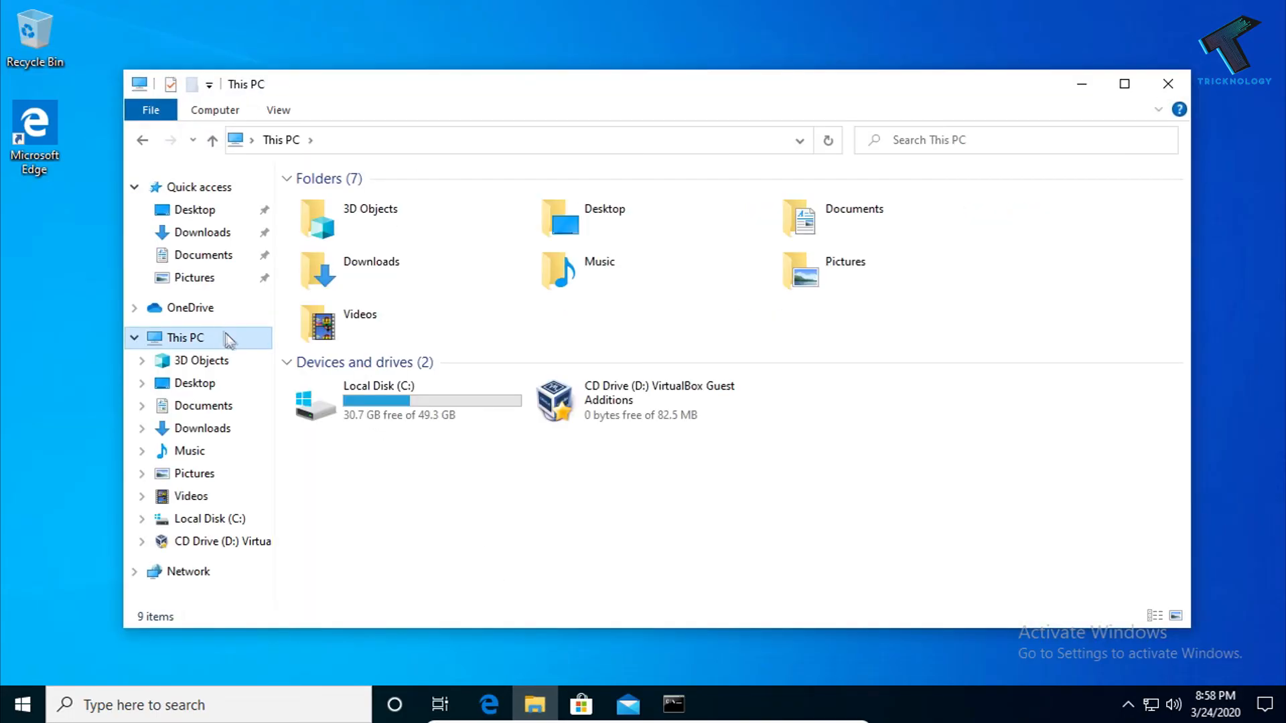
click(409, 402)
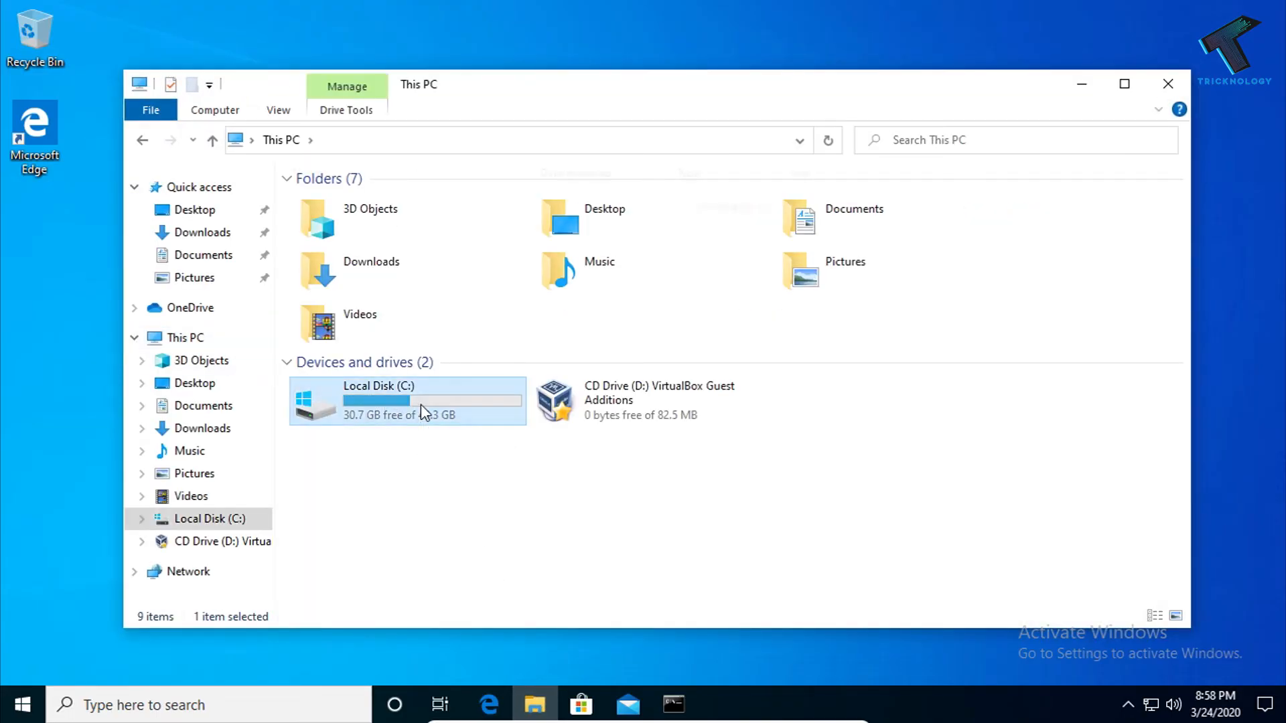
double_click(406, 401)
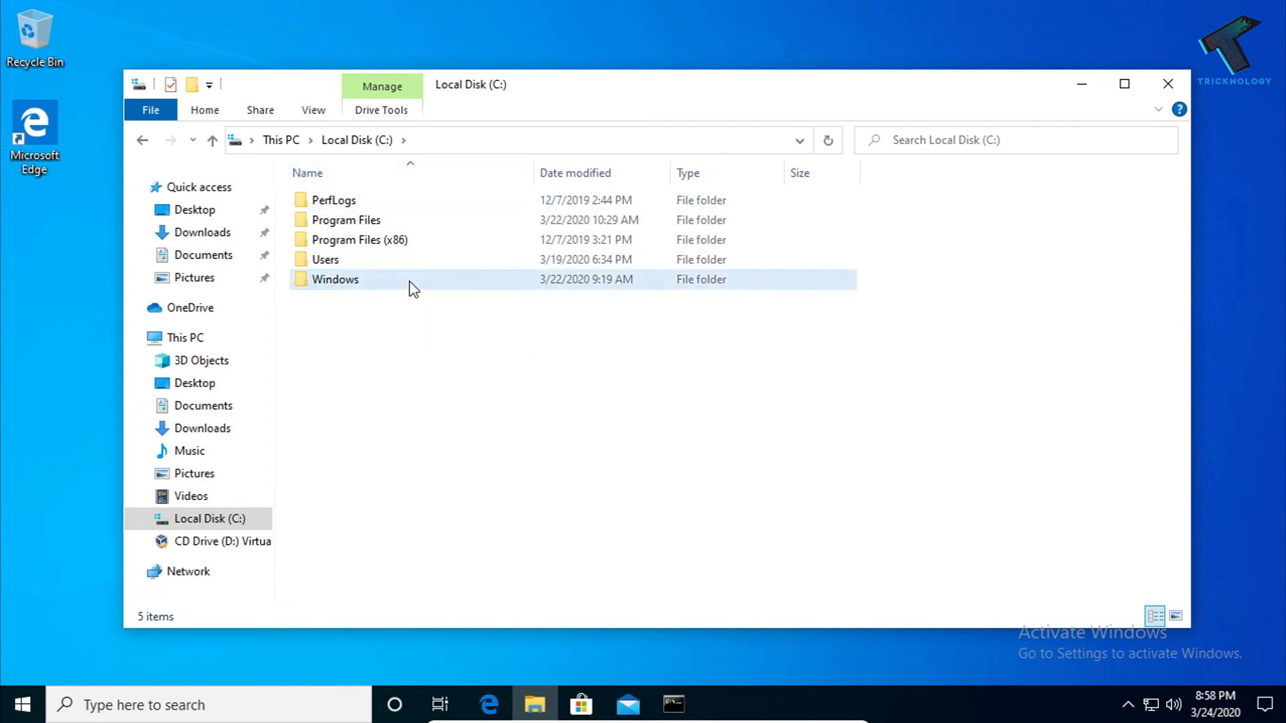
double_click(334, 279)
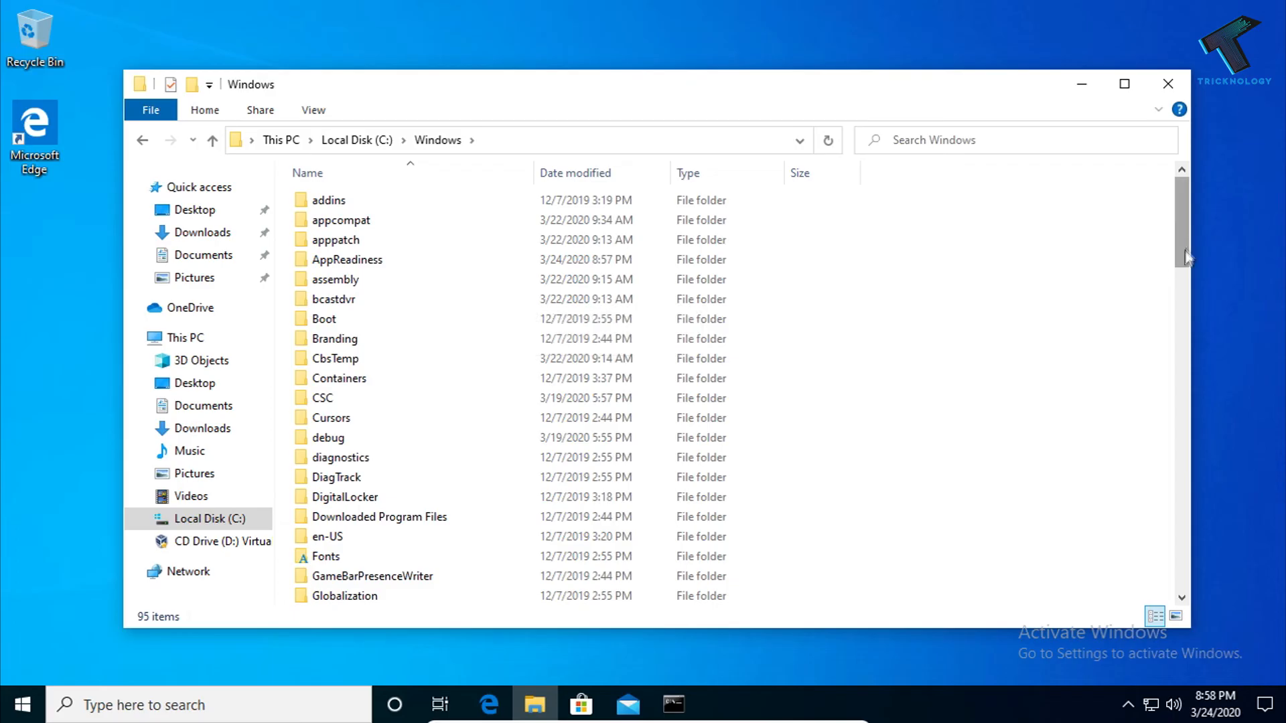
scroll(down, 3)
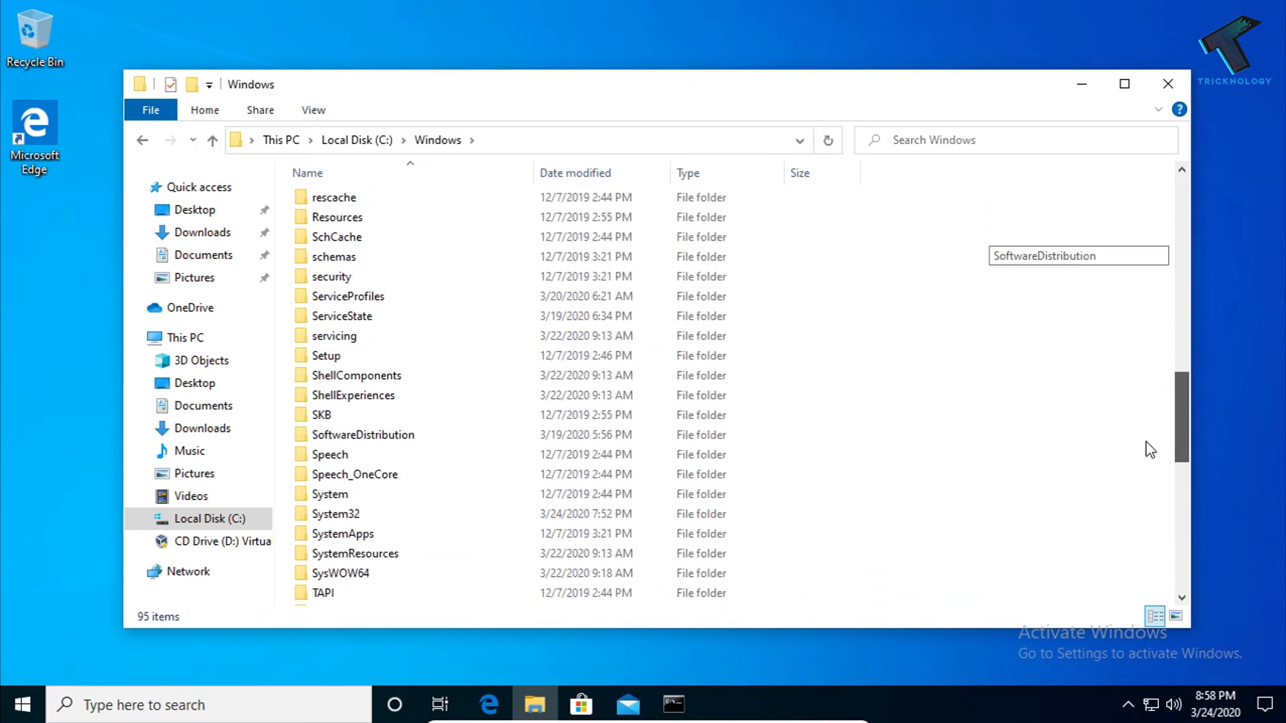
click(363, 434)
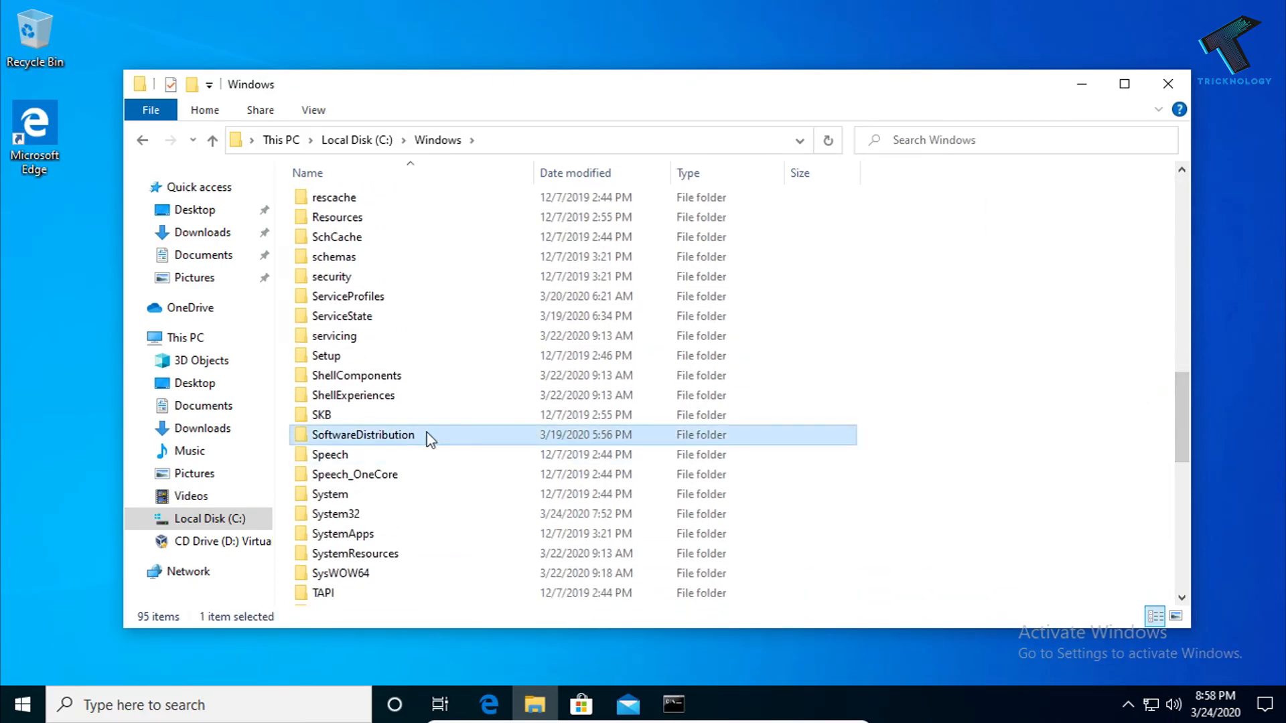
double_click(363, 434)
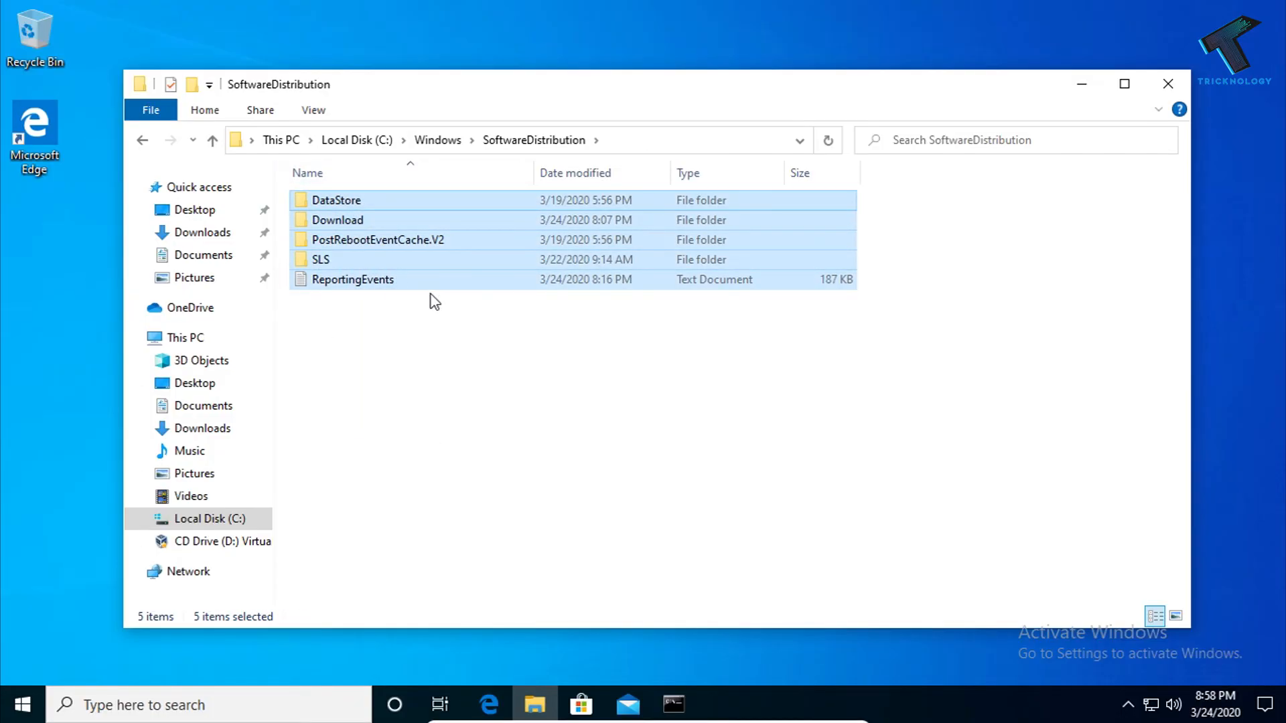
mouse_move(486, 350)
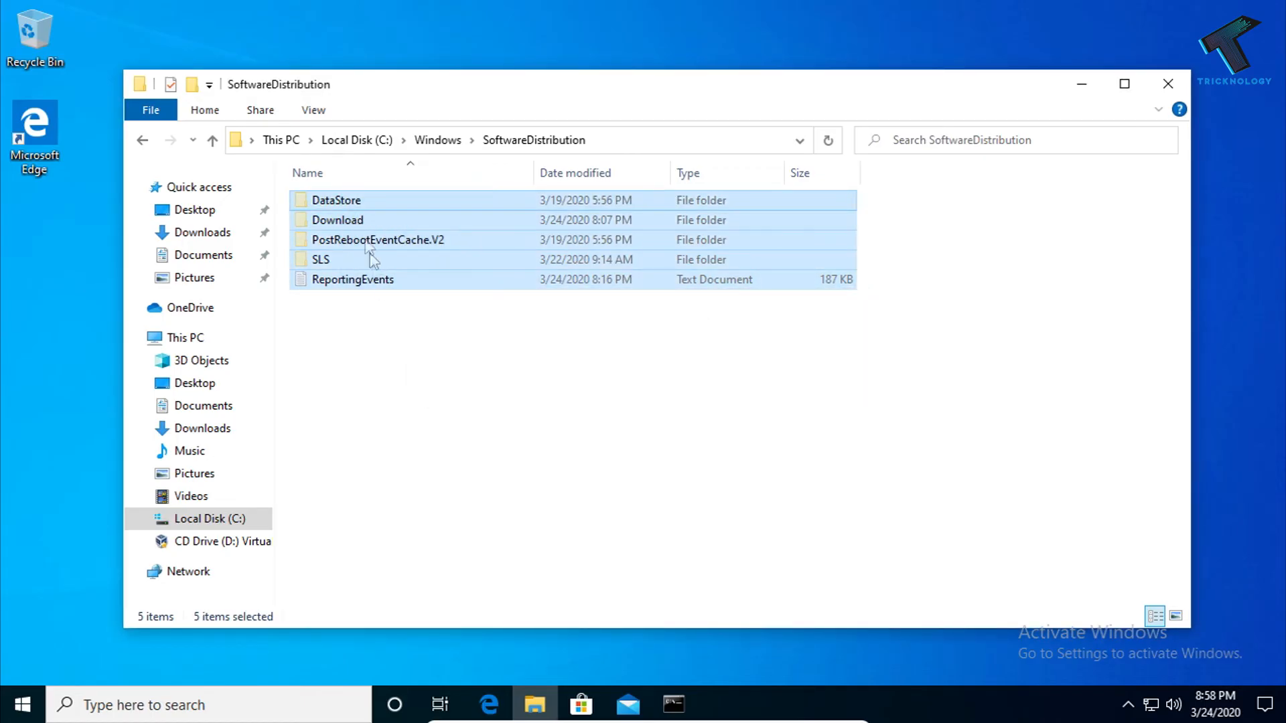
Step: Cut the five SoftwareDistribution items, paste them into a new desktop folder with admin permission, and select them all
right_click(360, 243)
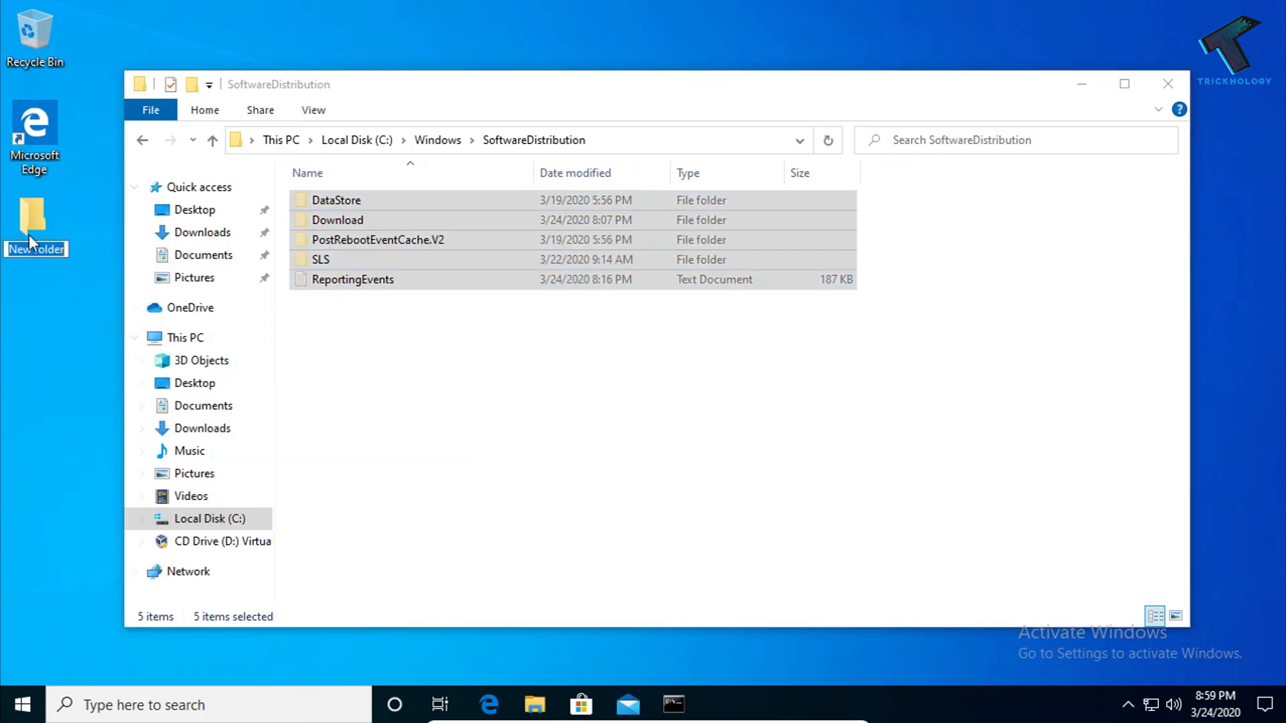
double_click(35, 217)
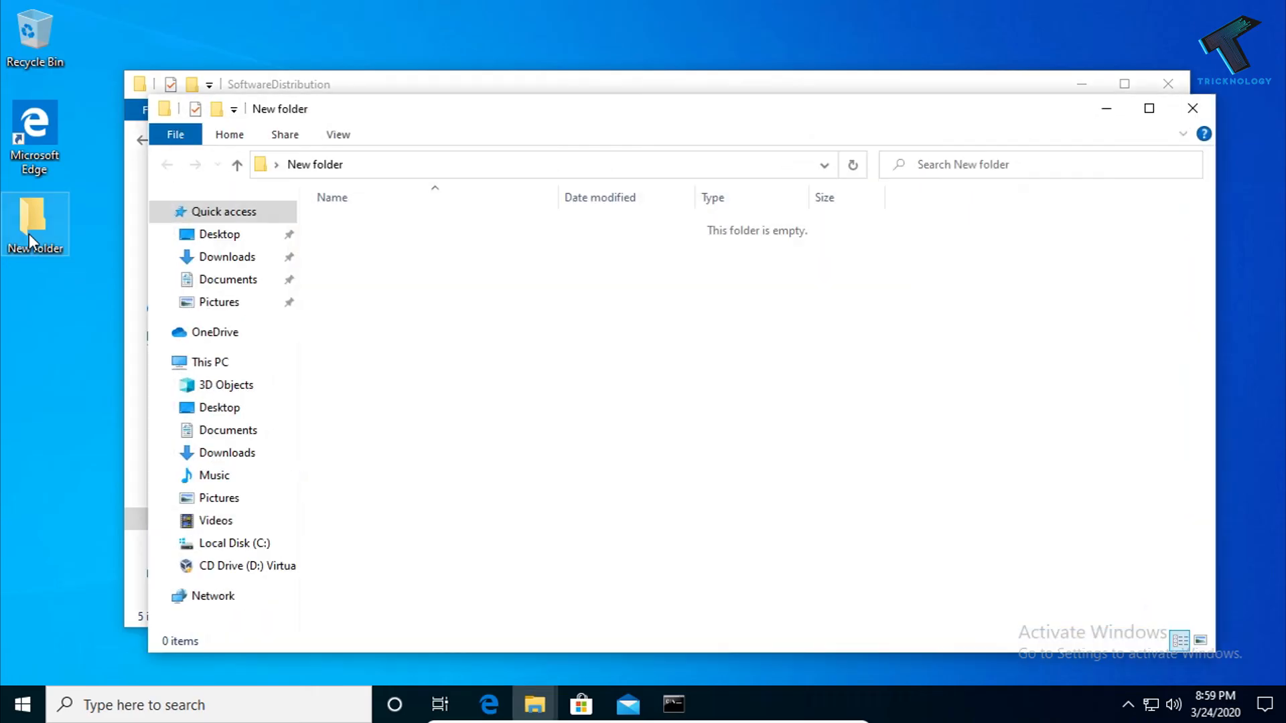
right_click(487, 294)
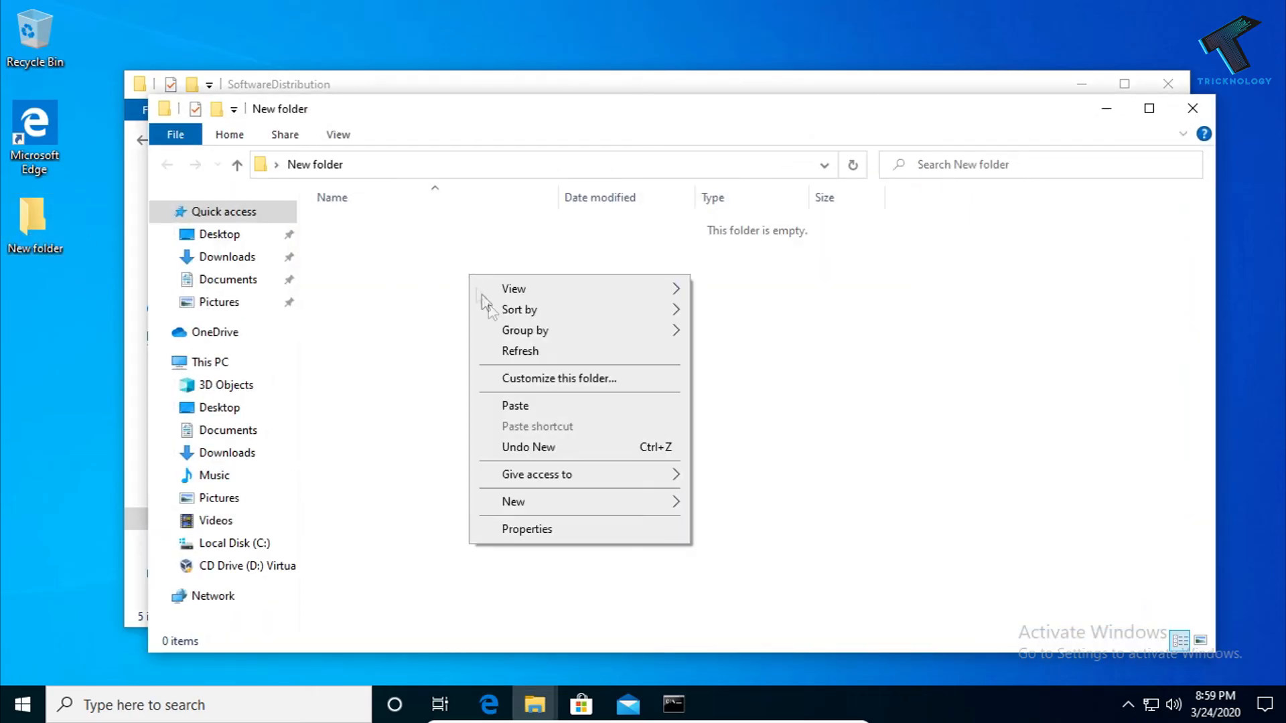
click(514, 405)
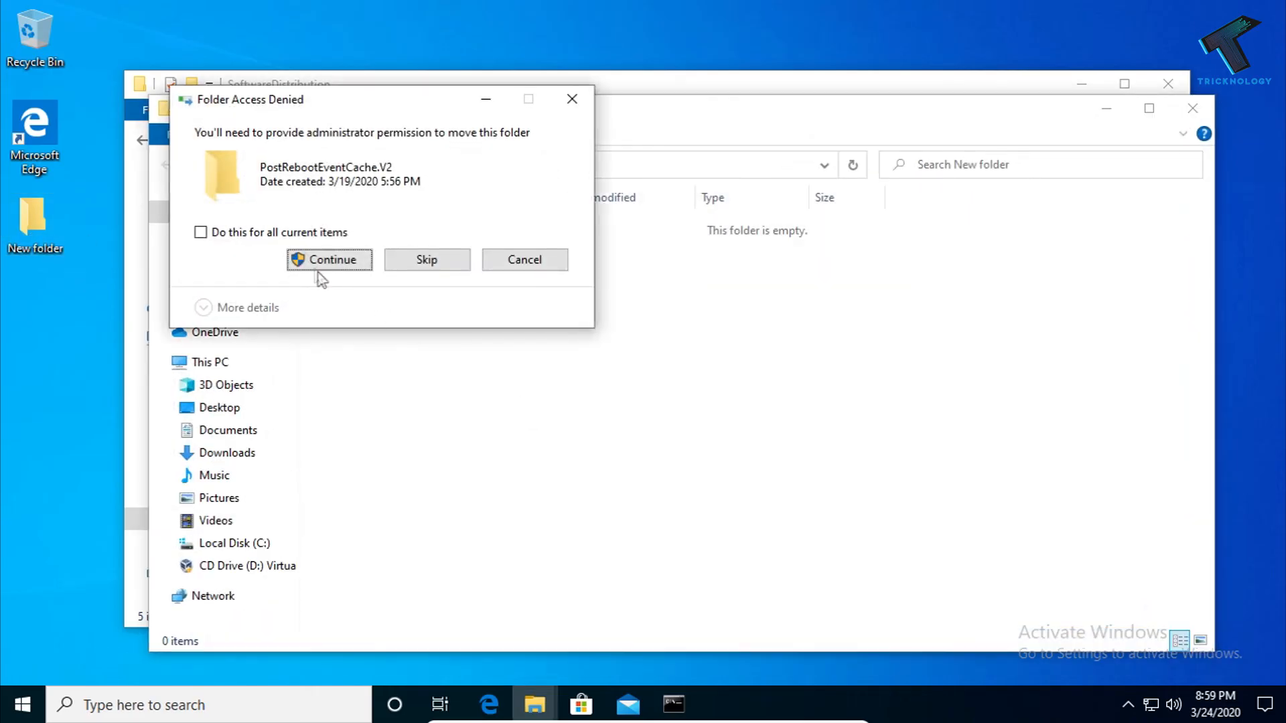
click(329, 258)
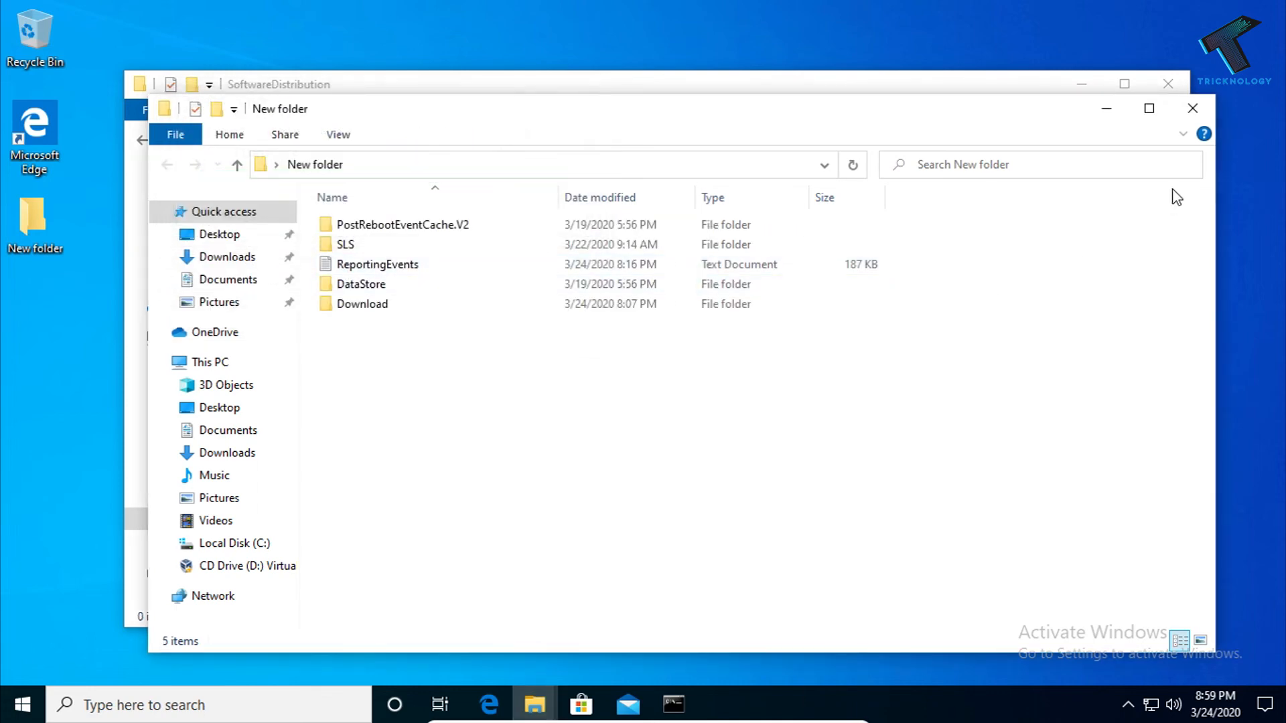
click(345, 244)
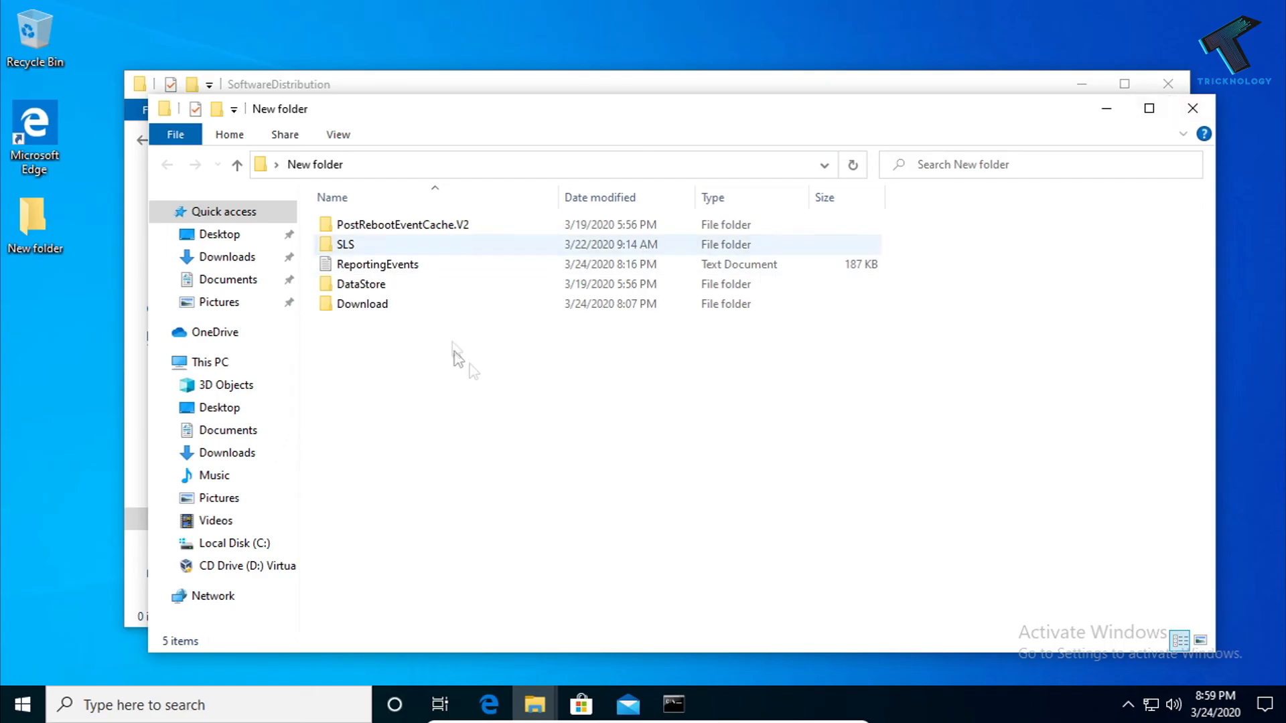
key(ctrl+a)
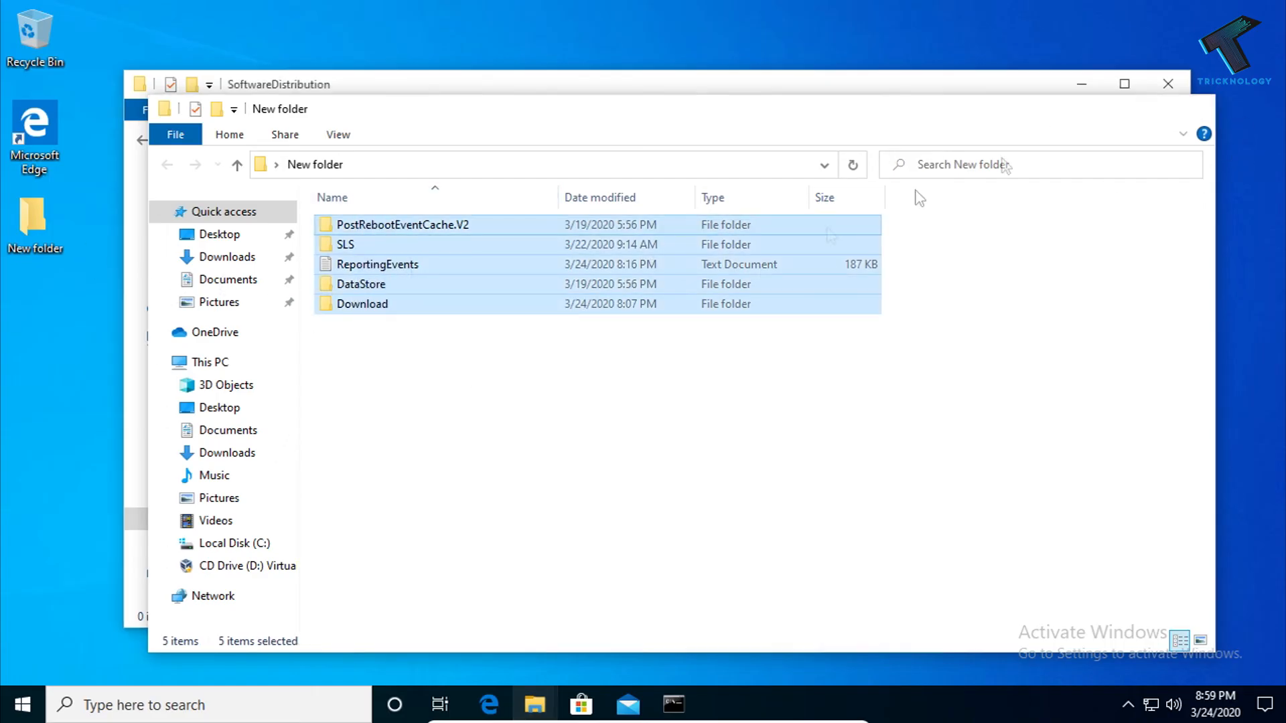
Step: Run 'net start wuauserv' in Command Prompt; Windows Update is reported already running
click(673, 704)
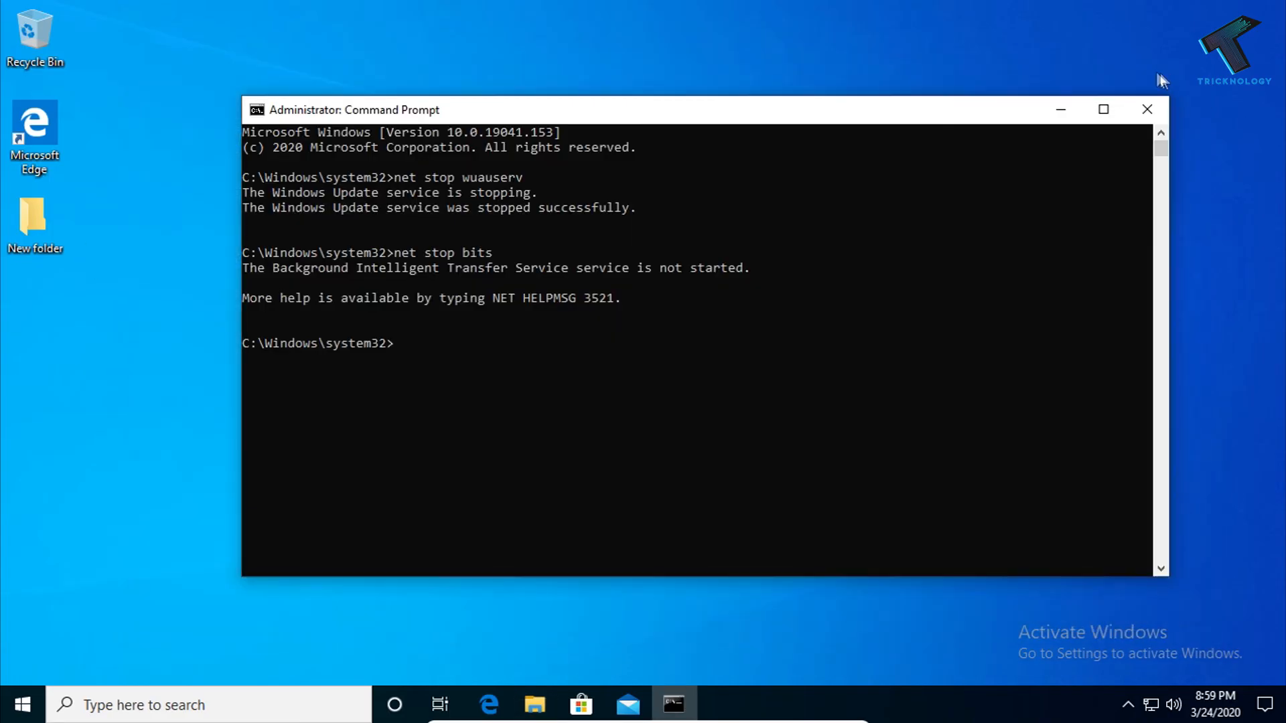
click(466, 378)
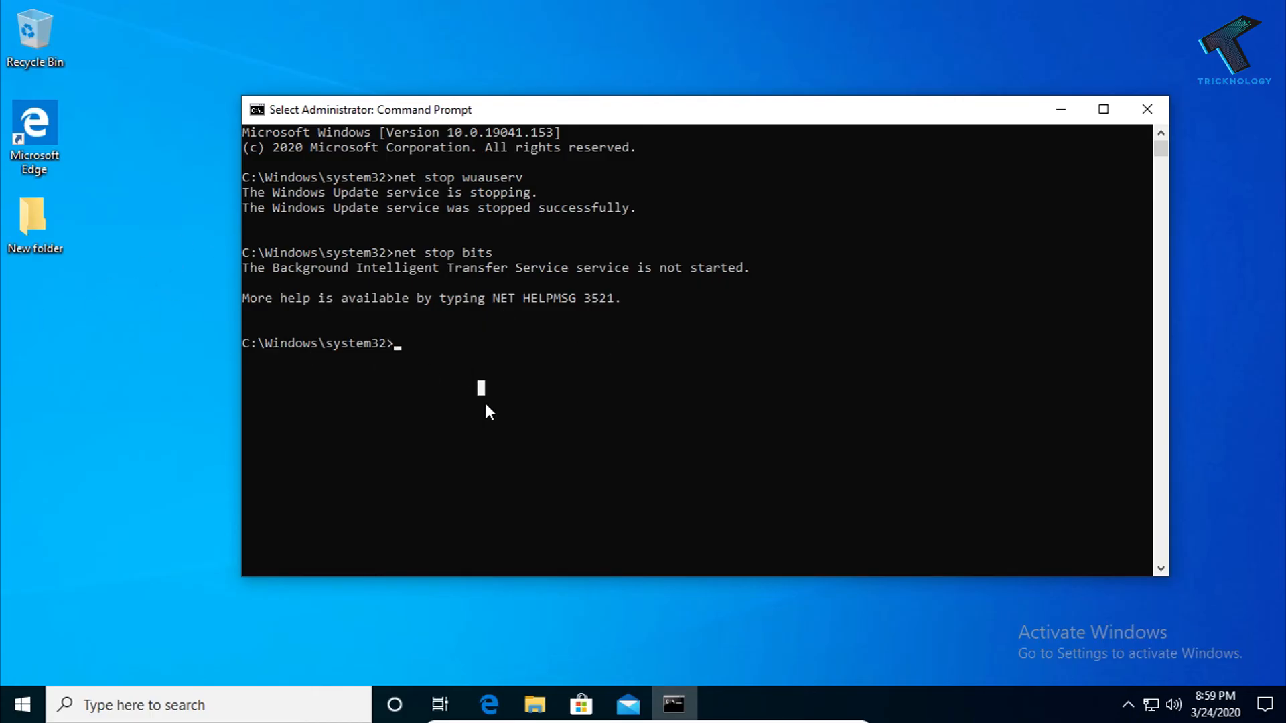
text(net)
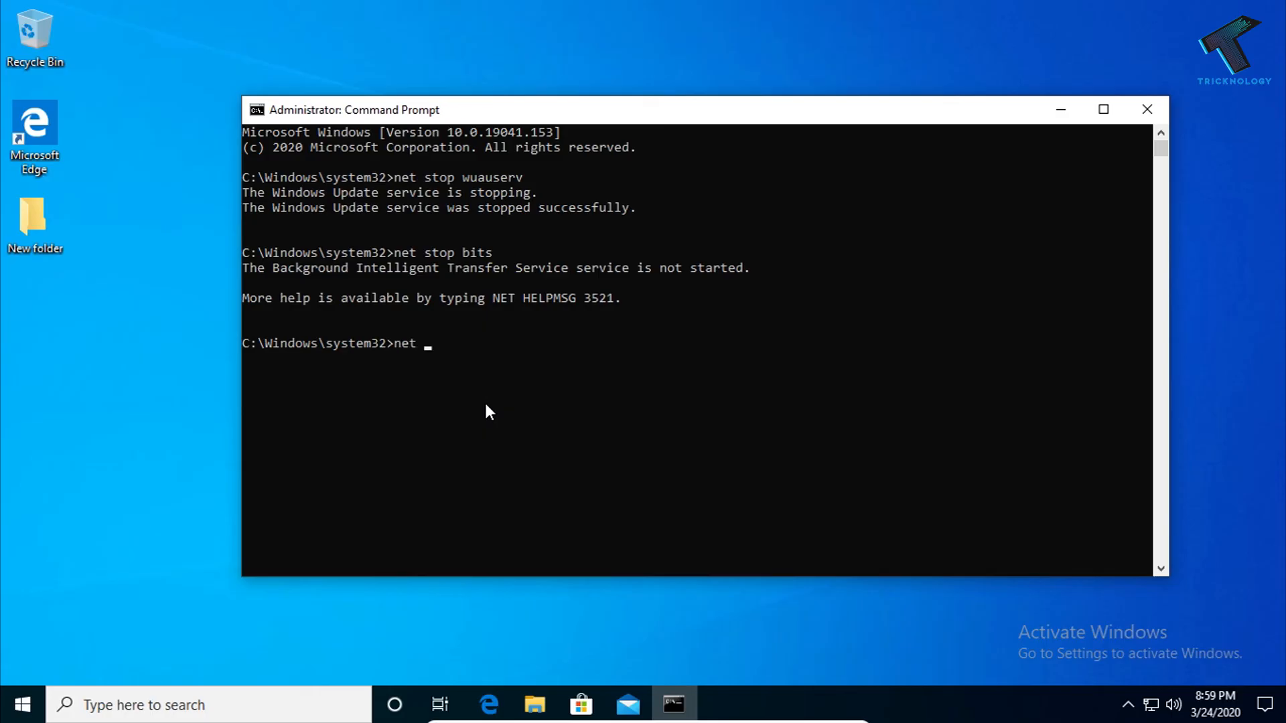
text(start)
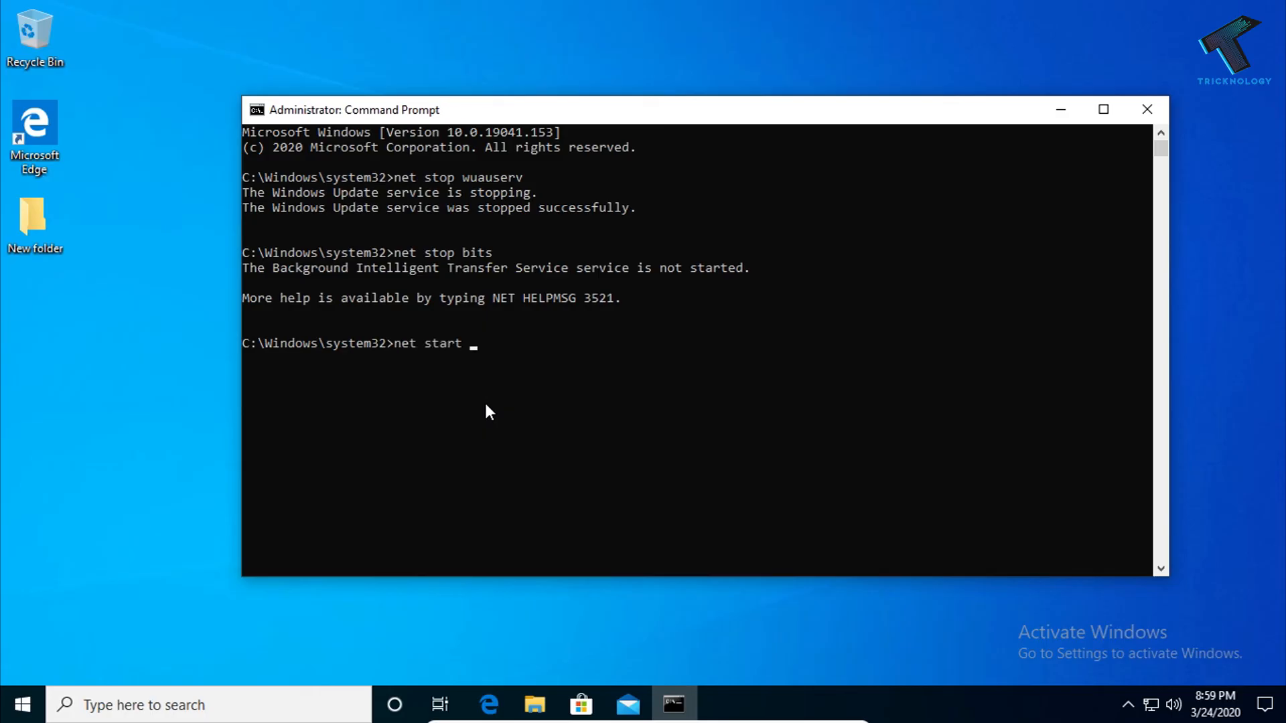
text(wu)
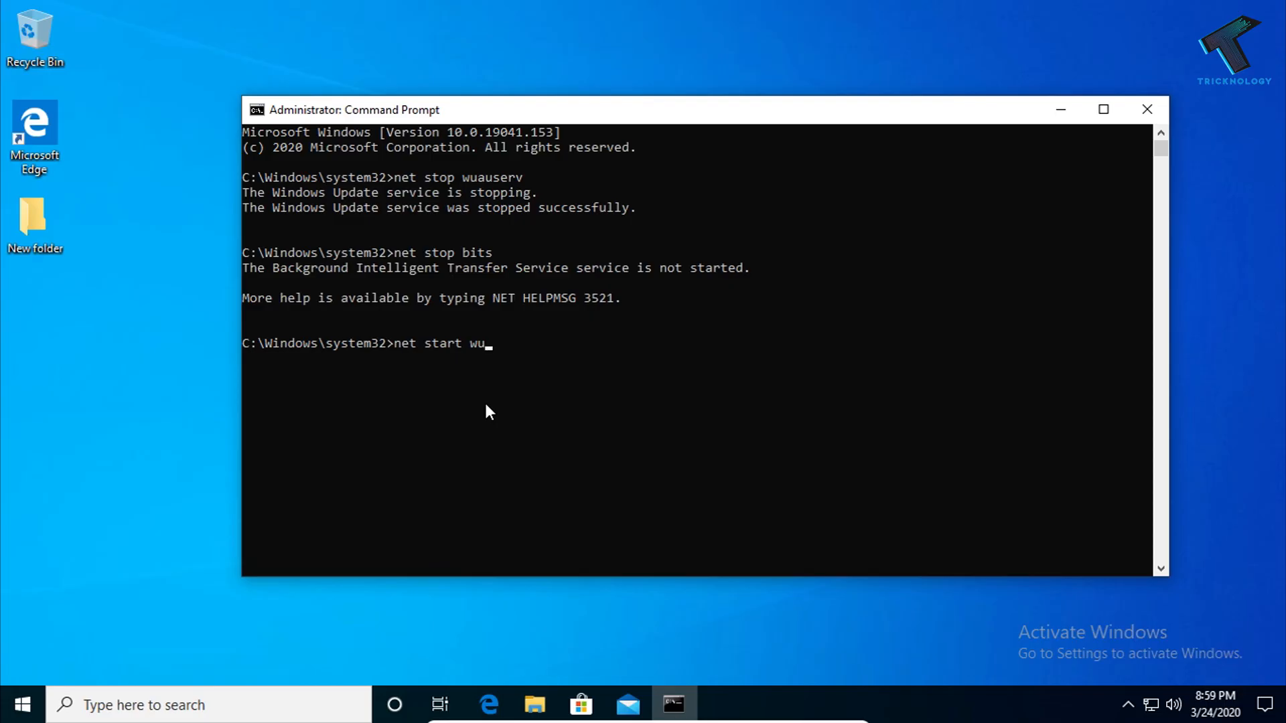
text(aus)
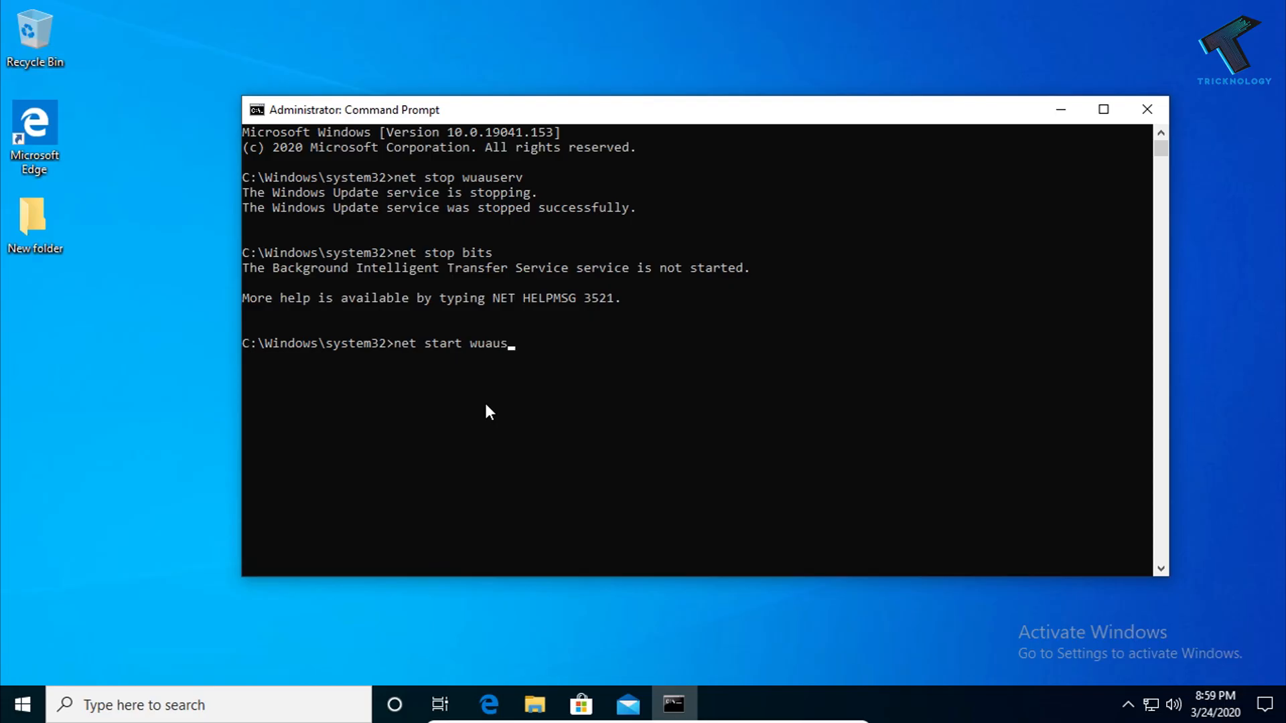
text(erv)
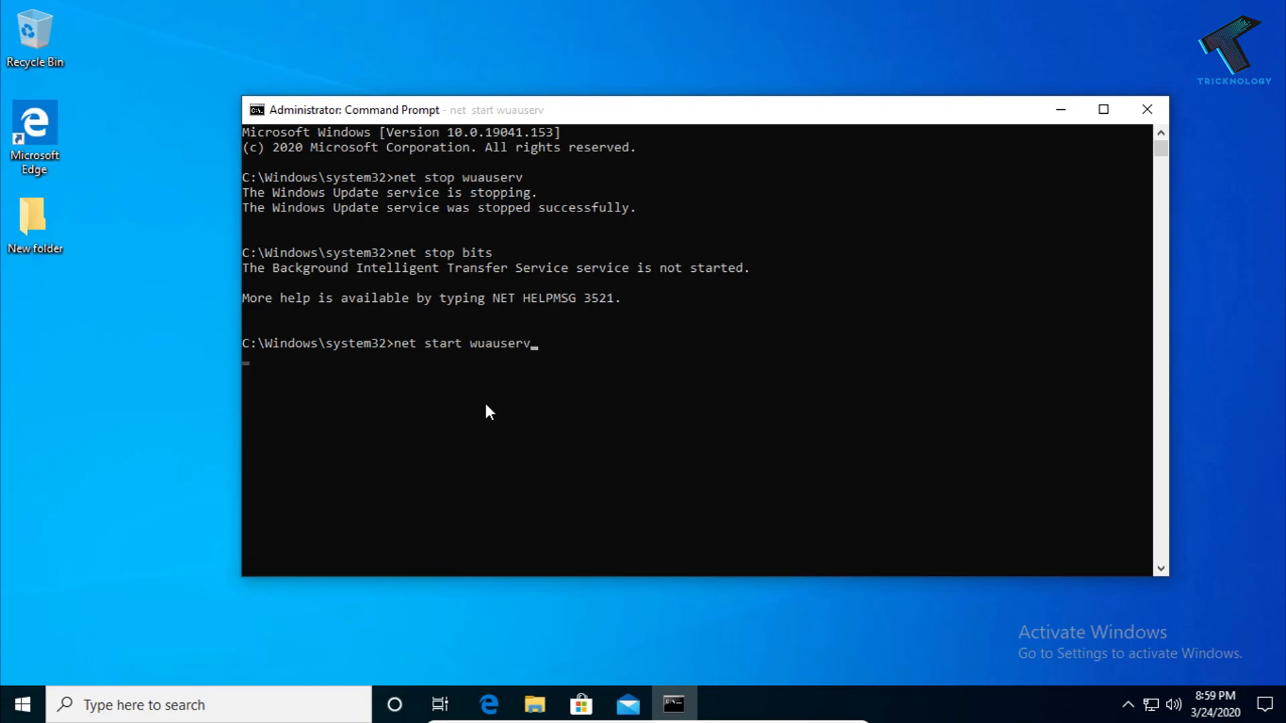
key(Return)
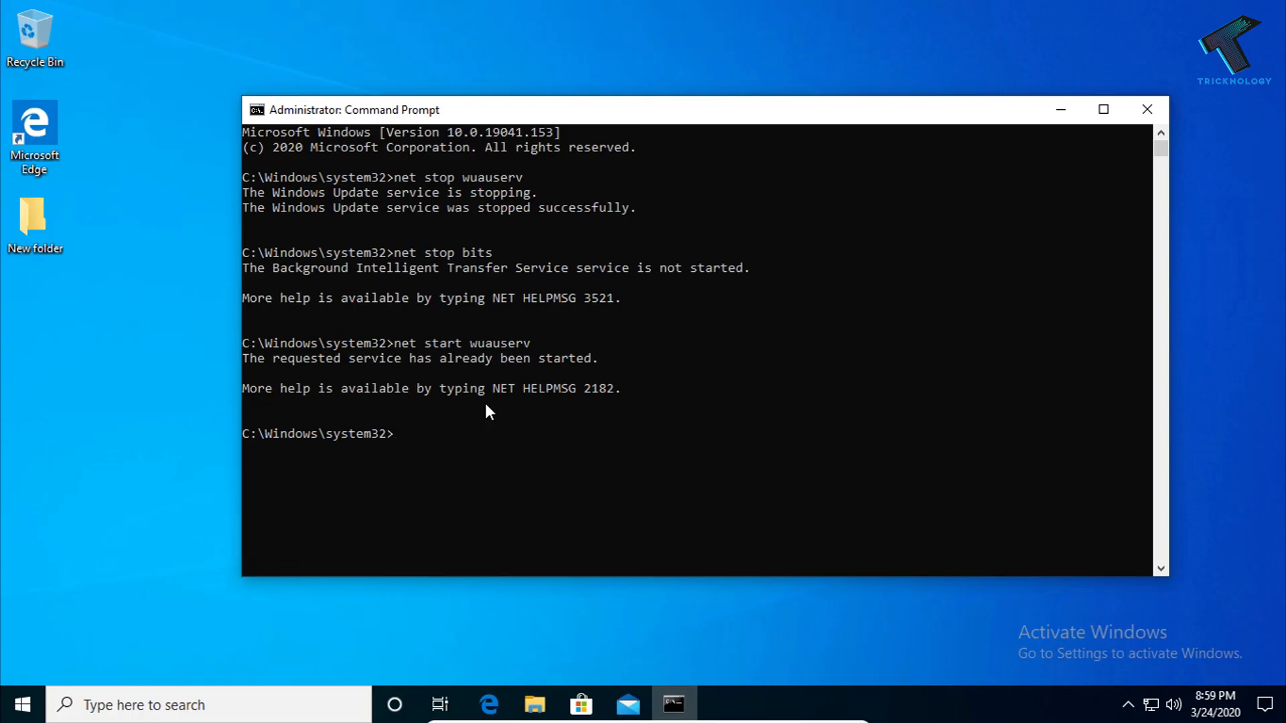
Step: Run 'net start bits' (already running), then bring up the Start power options for restart
text(net)
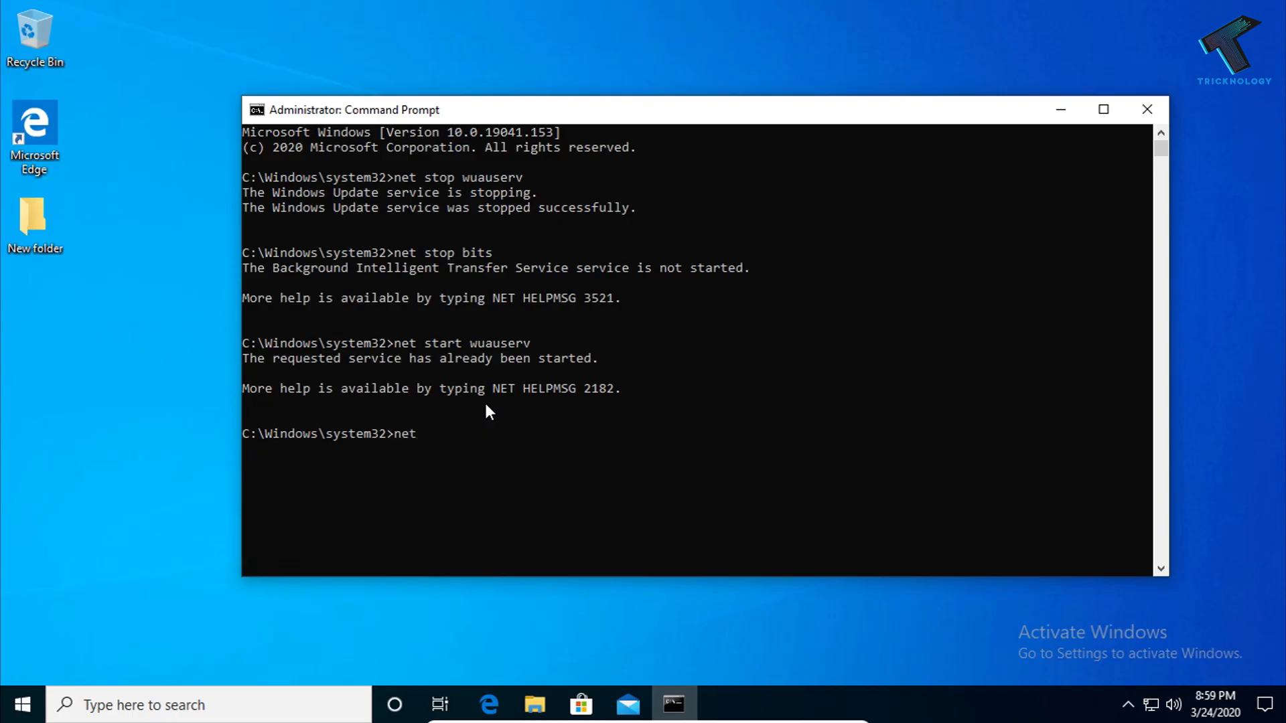
text(start bits)
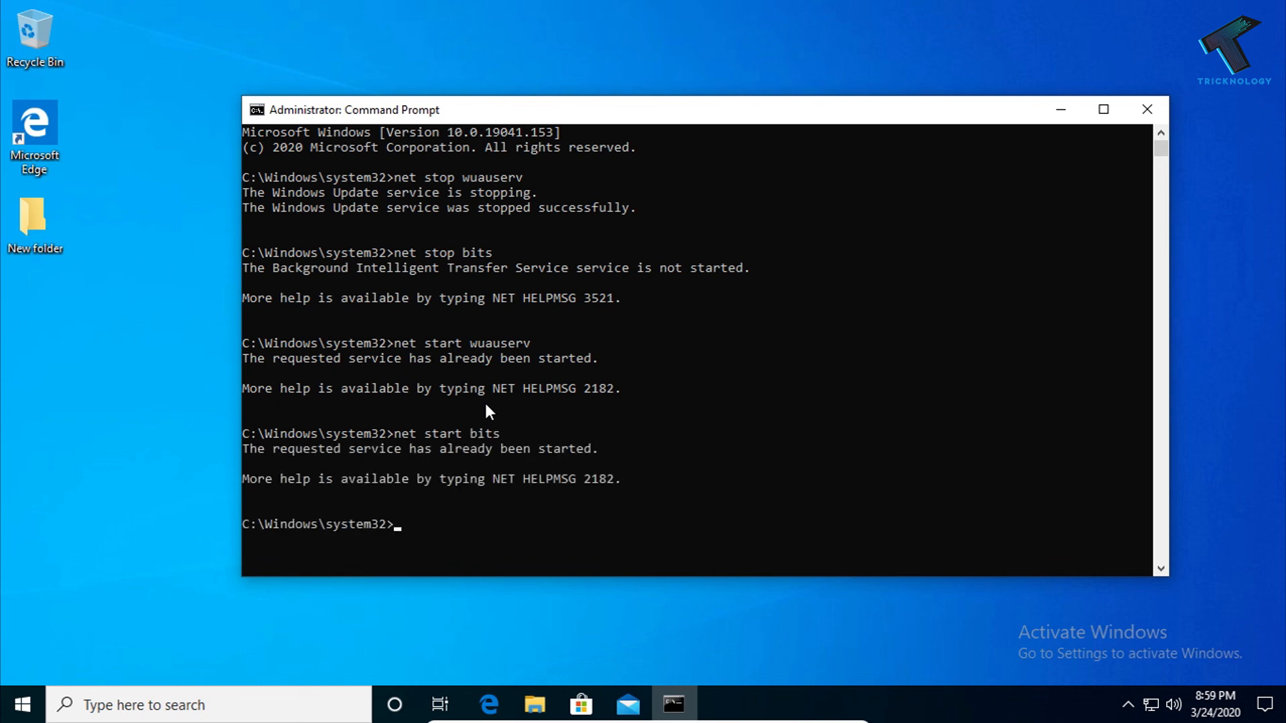
mouse_move(28, 684)
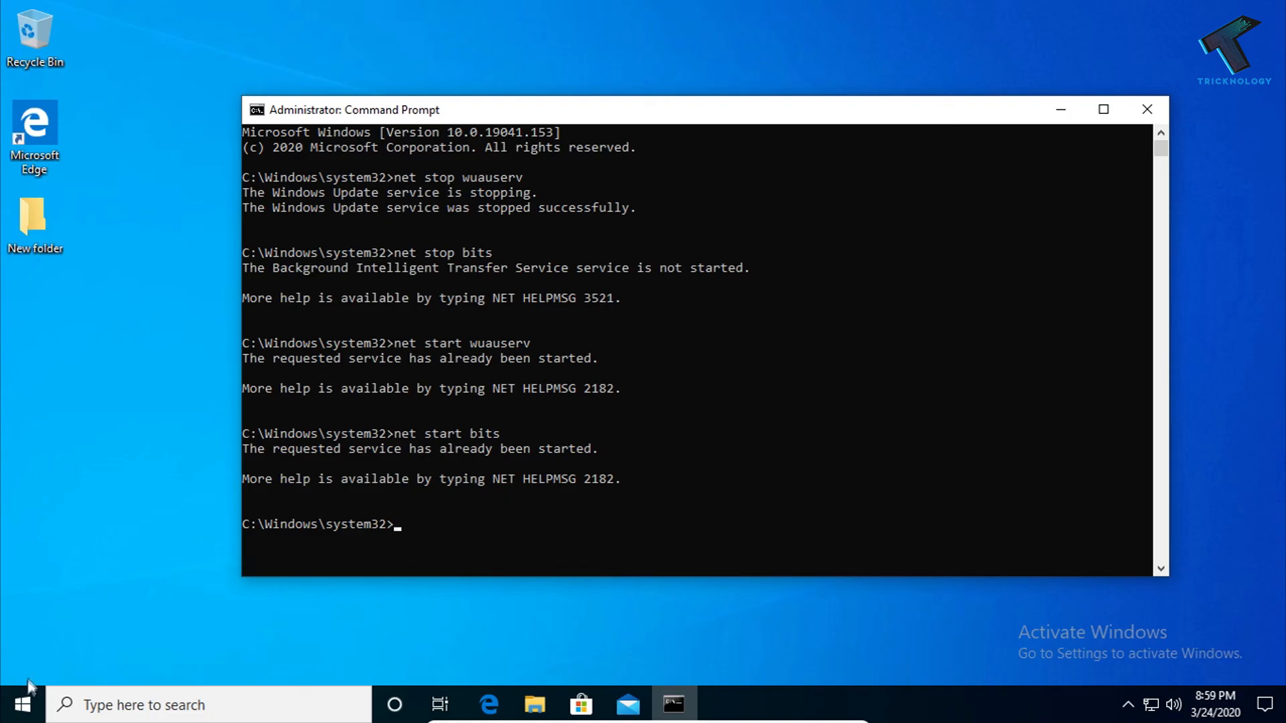
click(22, 704)
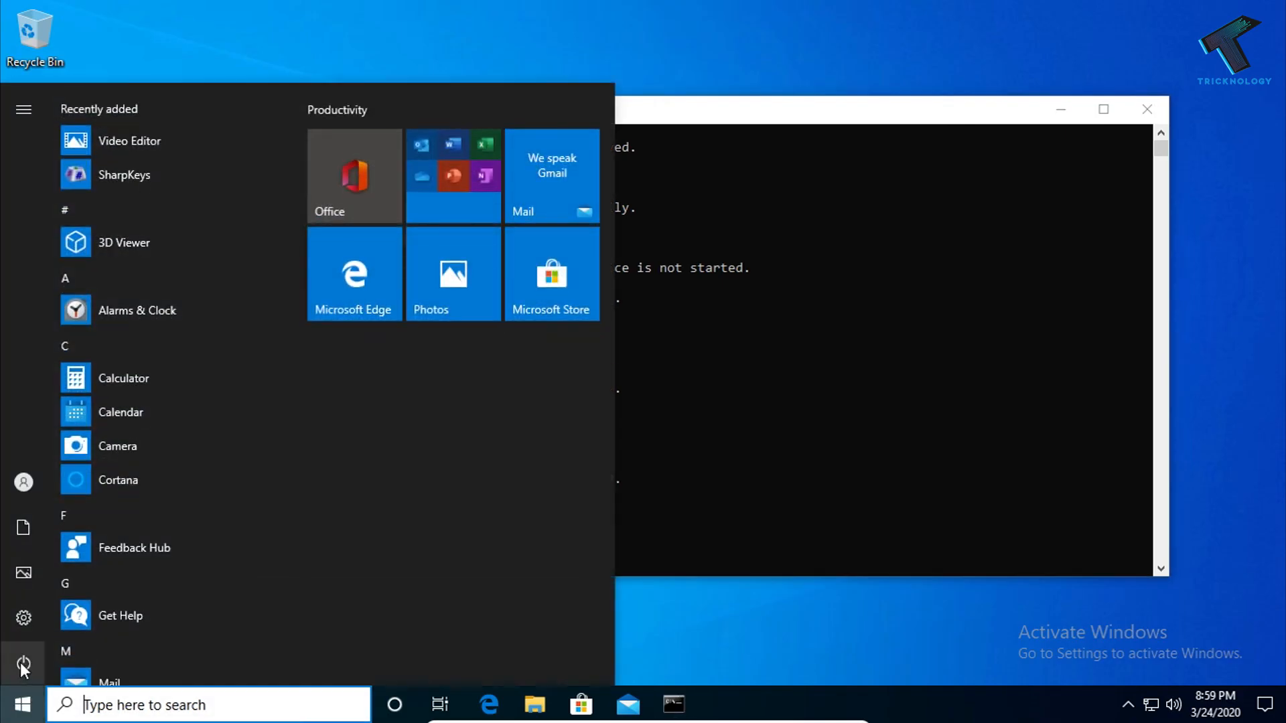
click(23, 663)
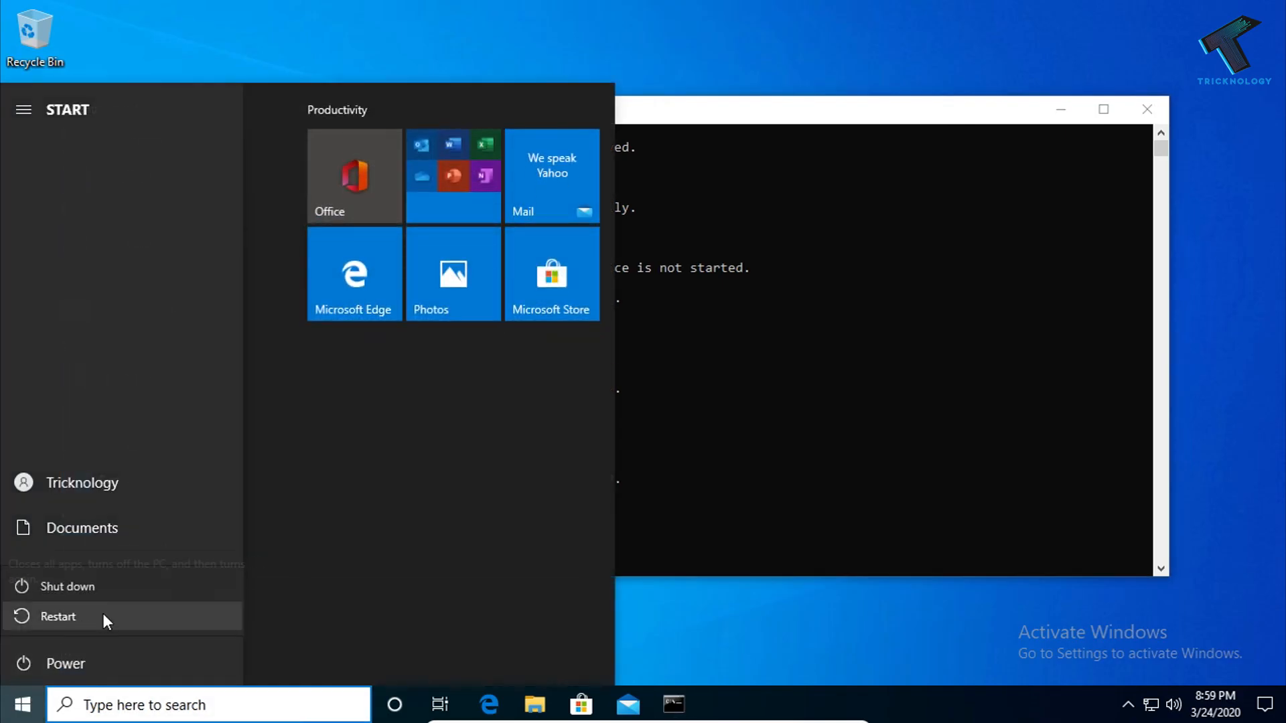